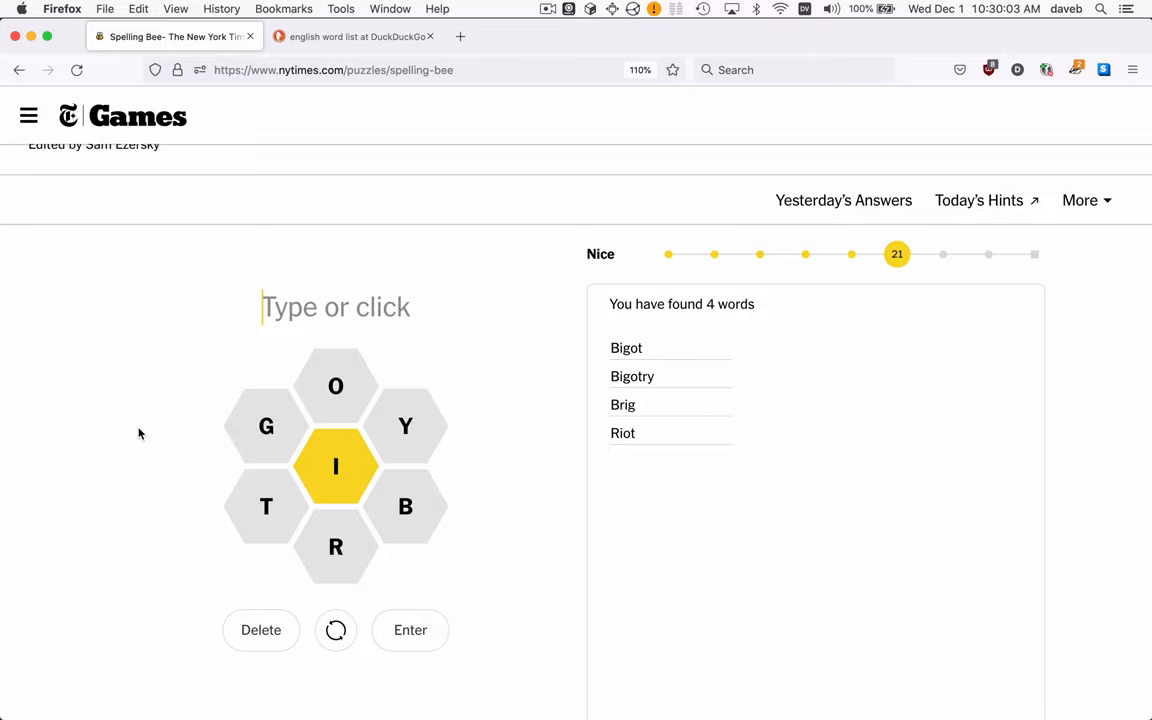
Scroll the Spelling Bee page to review the puzzle letters and found words
{"action": "scroll", "scroll_direction": "up", "scroll_amount": 3}
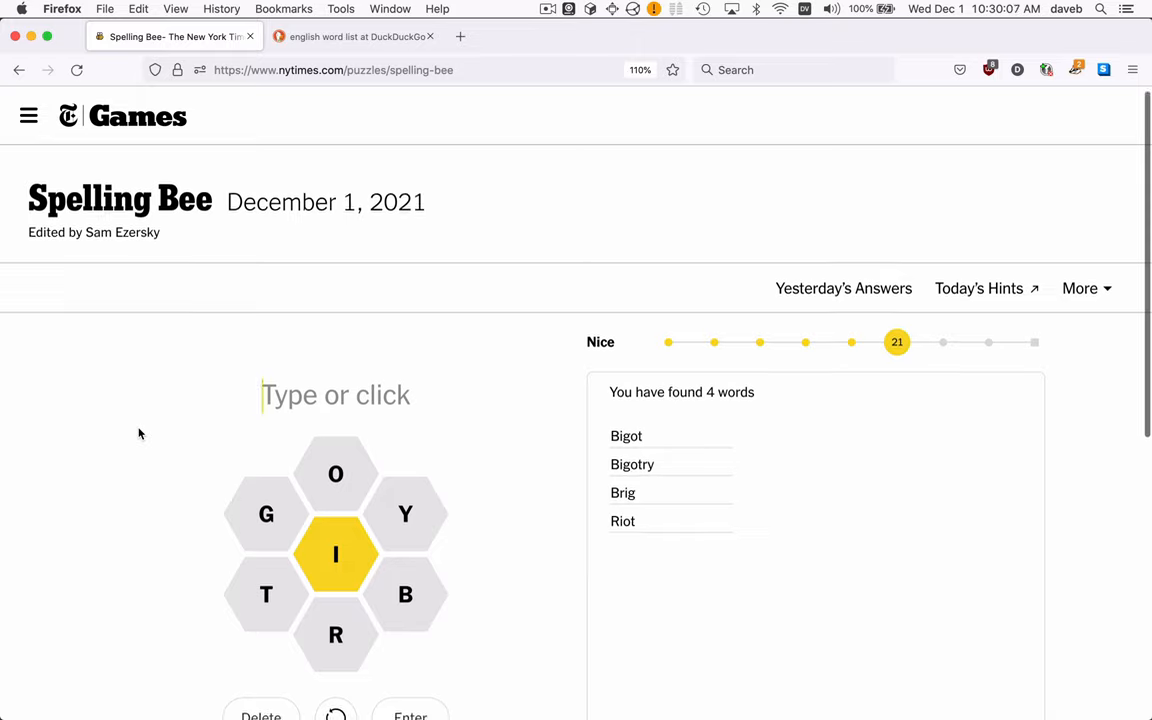
{"action": "scroll", "scroll_direction": "down", "scroll_amount": 3}
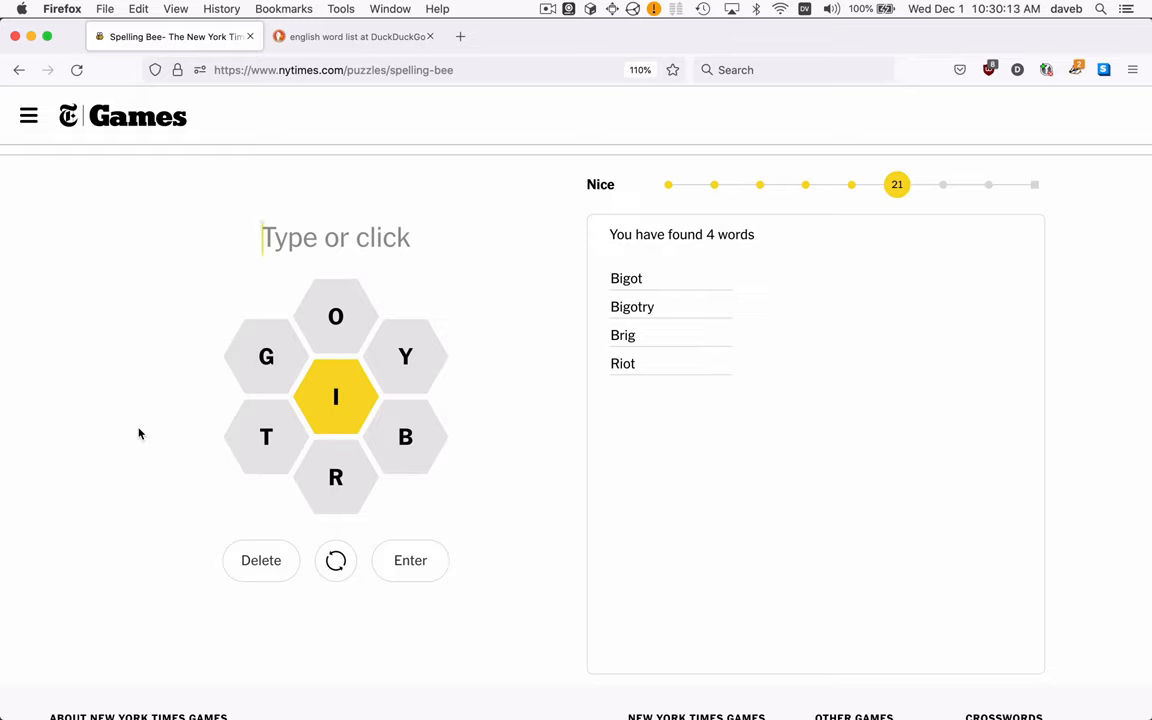
{"action": "mouse_move", "coordinate": [300, 444]}
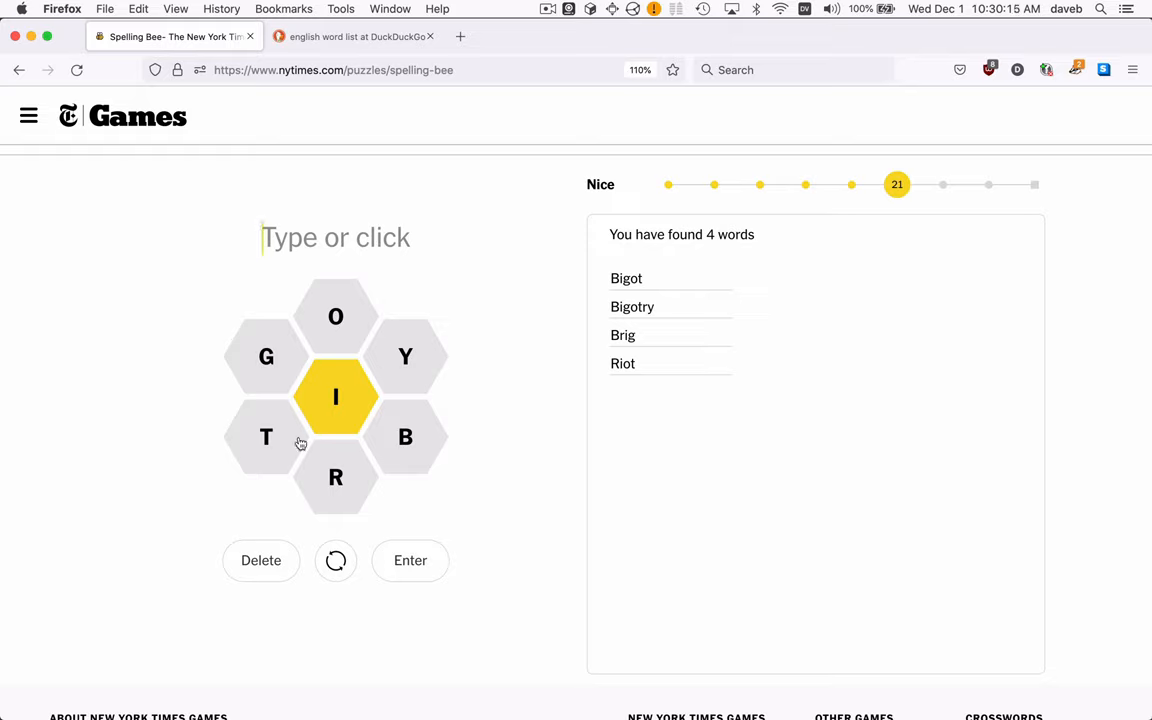
{"action": "mouse_move", "coordinate": [444, 448]}
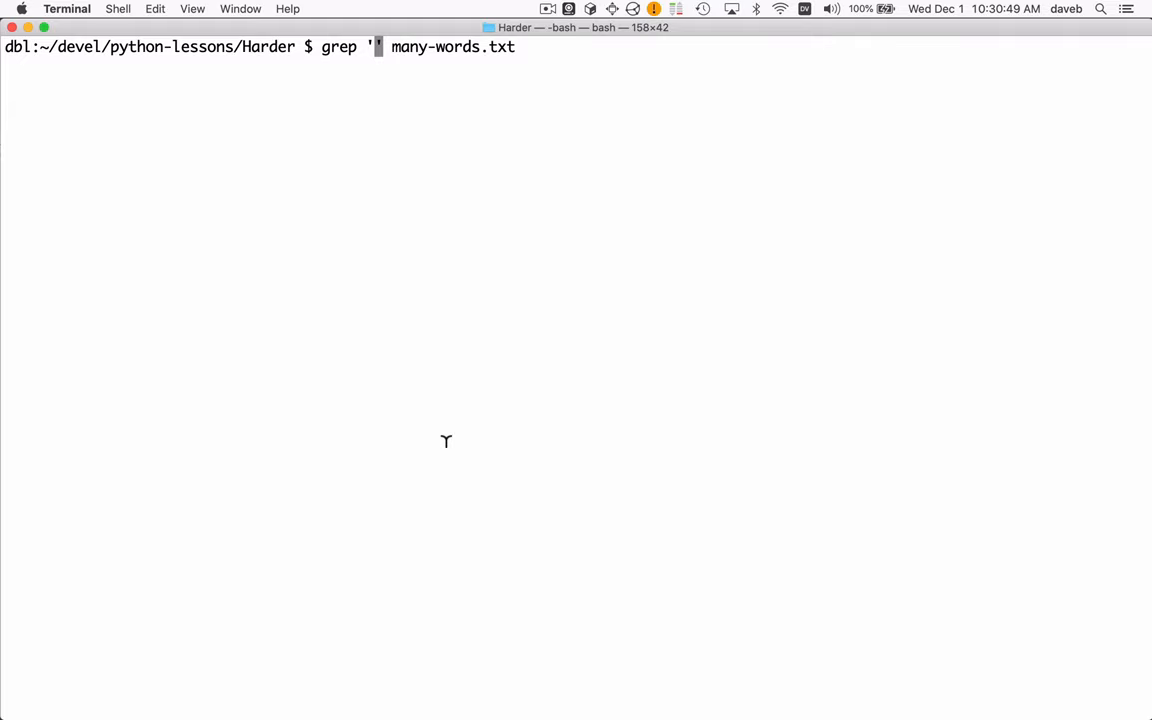
Run grep 'z' many-words.txt and scroll through the matching z words
{"action": "type", "text": "z"}
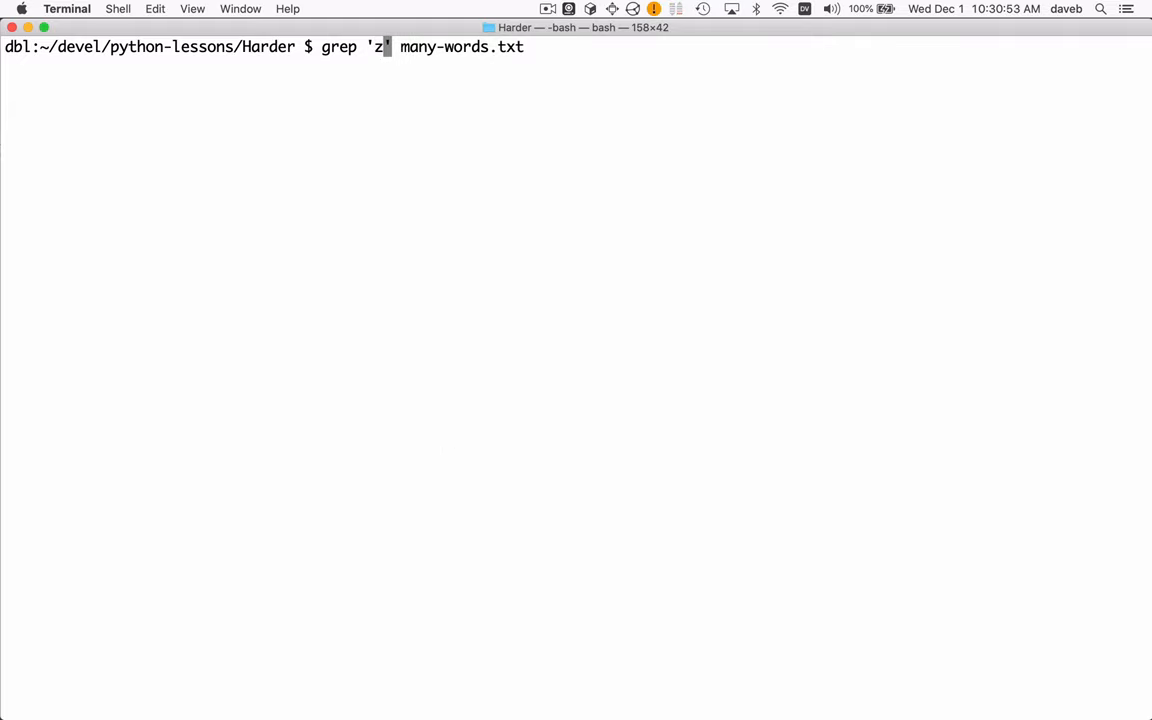
{"action": "key", "text": "Return"}
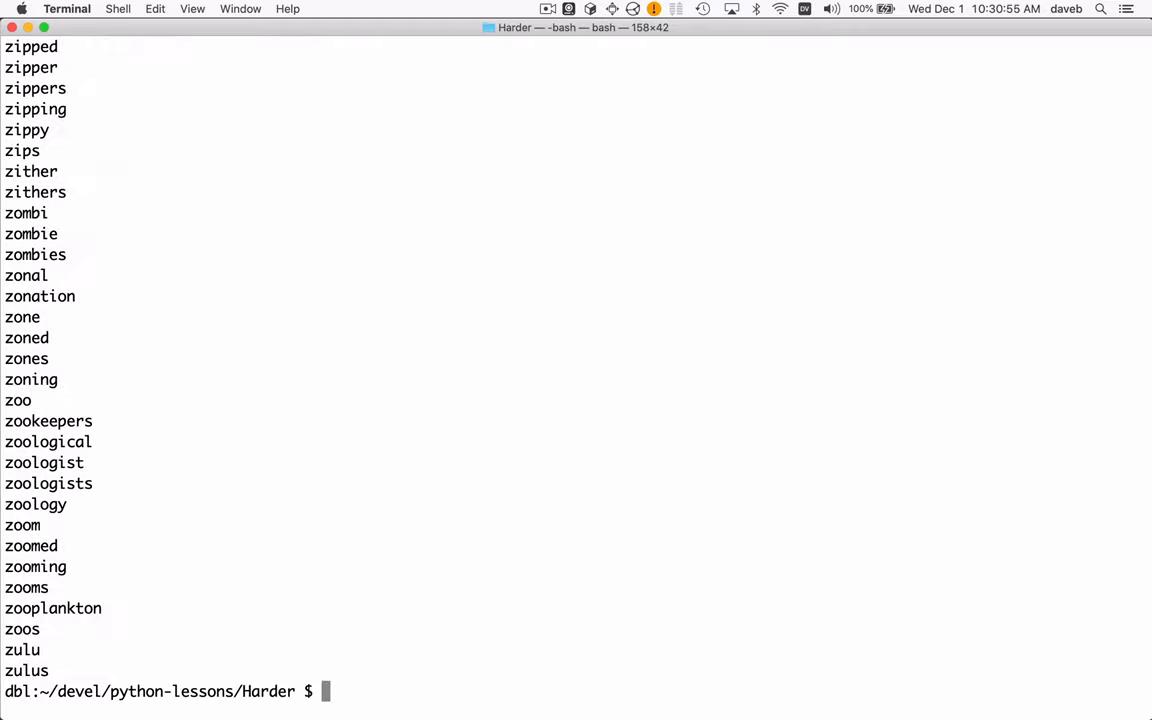
{"action": "scroll", "scroll_direction": "up", "scroll_amount": 3}
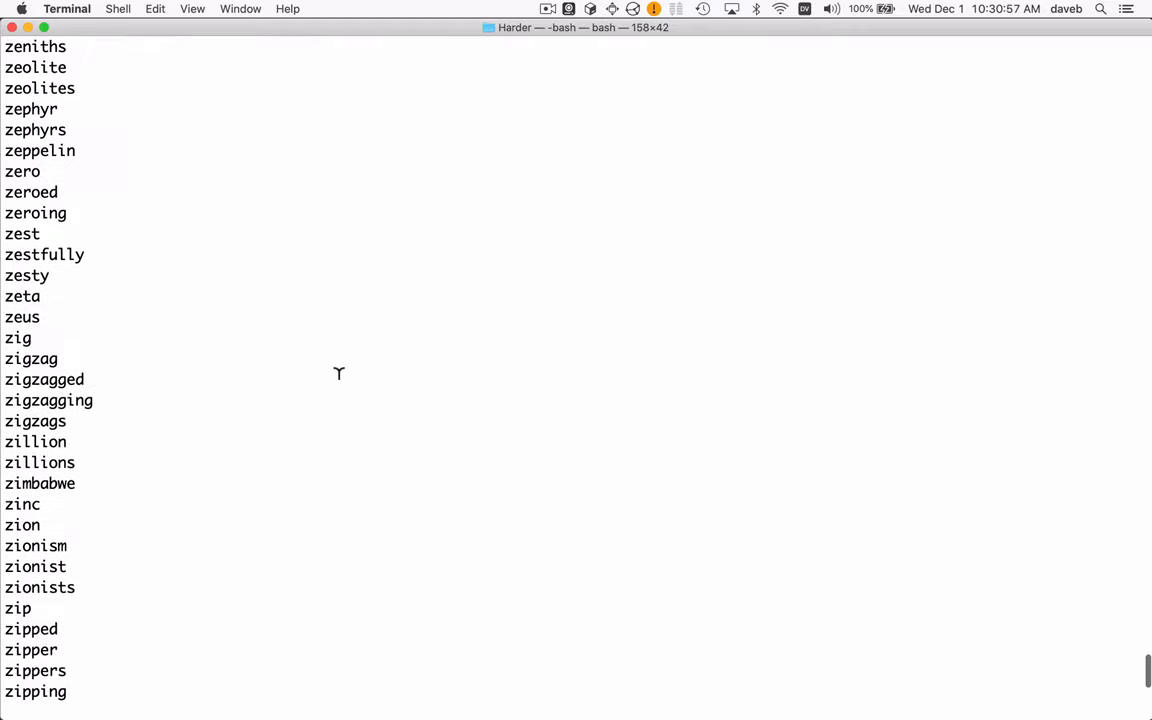
{"action": "scroll", "scroll_direction": "up", "scroll_amount": 3}
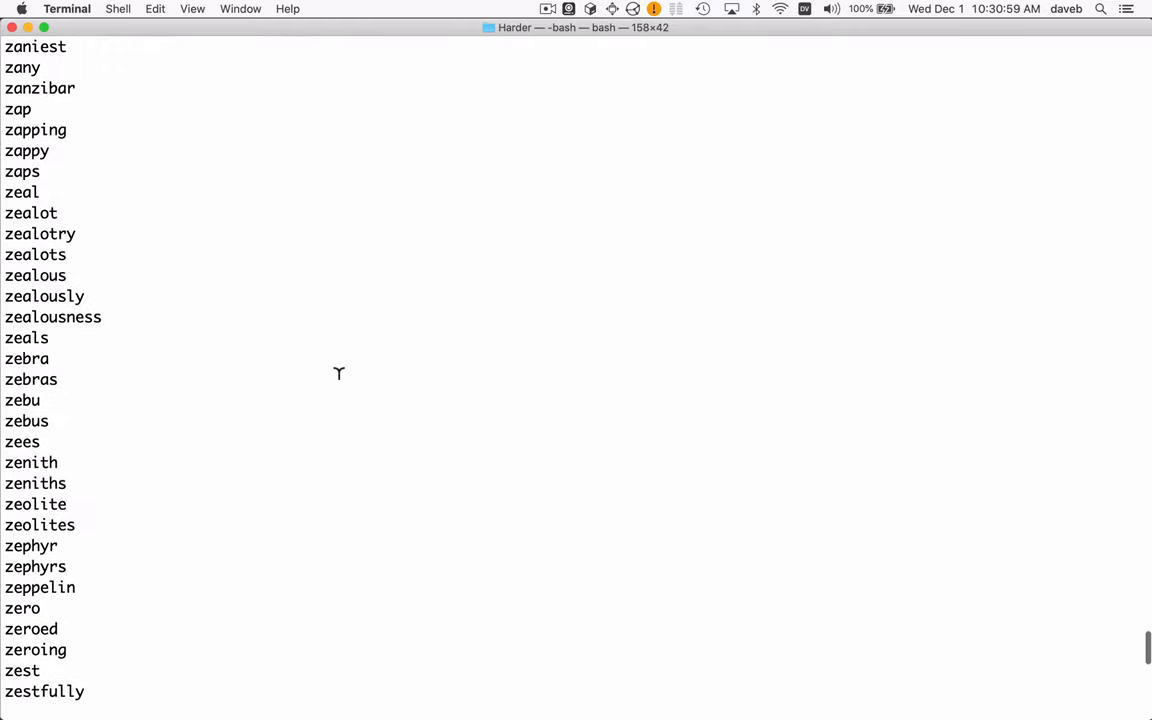
{"action": "scroll", "scroll_direction": "up", "scroll_amount": 3}
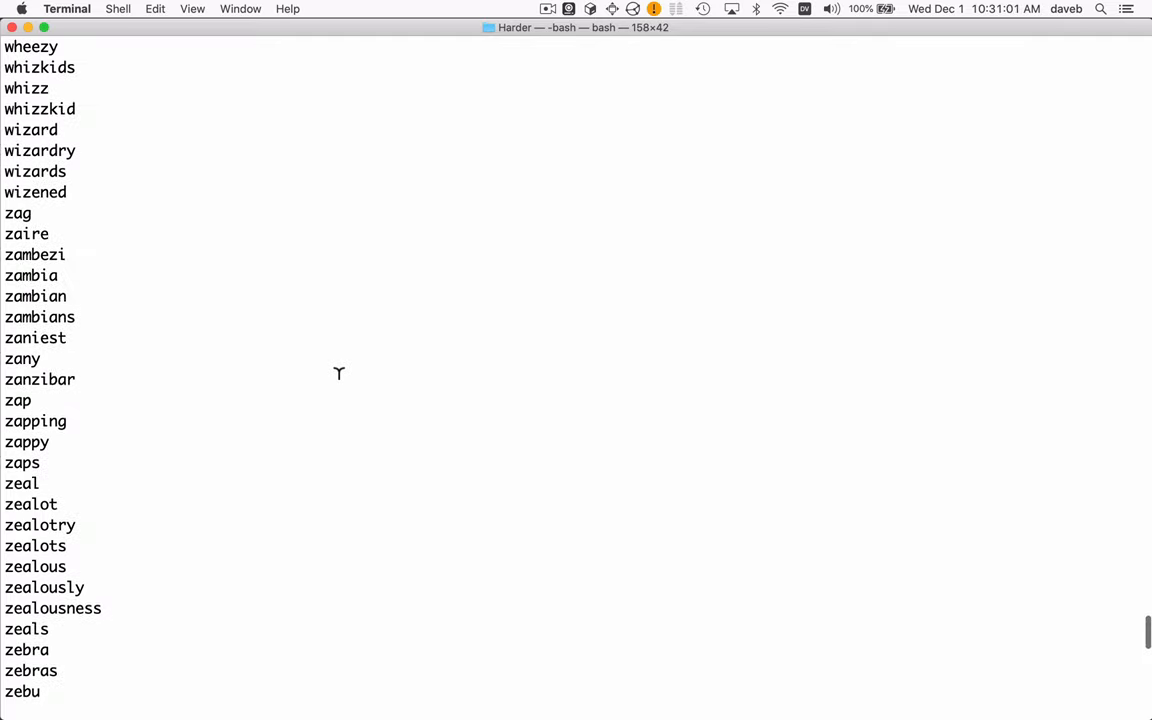
{"action": "scroll", "scroll_direction": "up", "scroll_amount": 3}
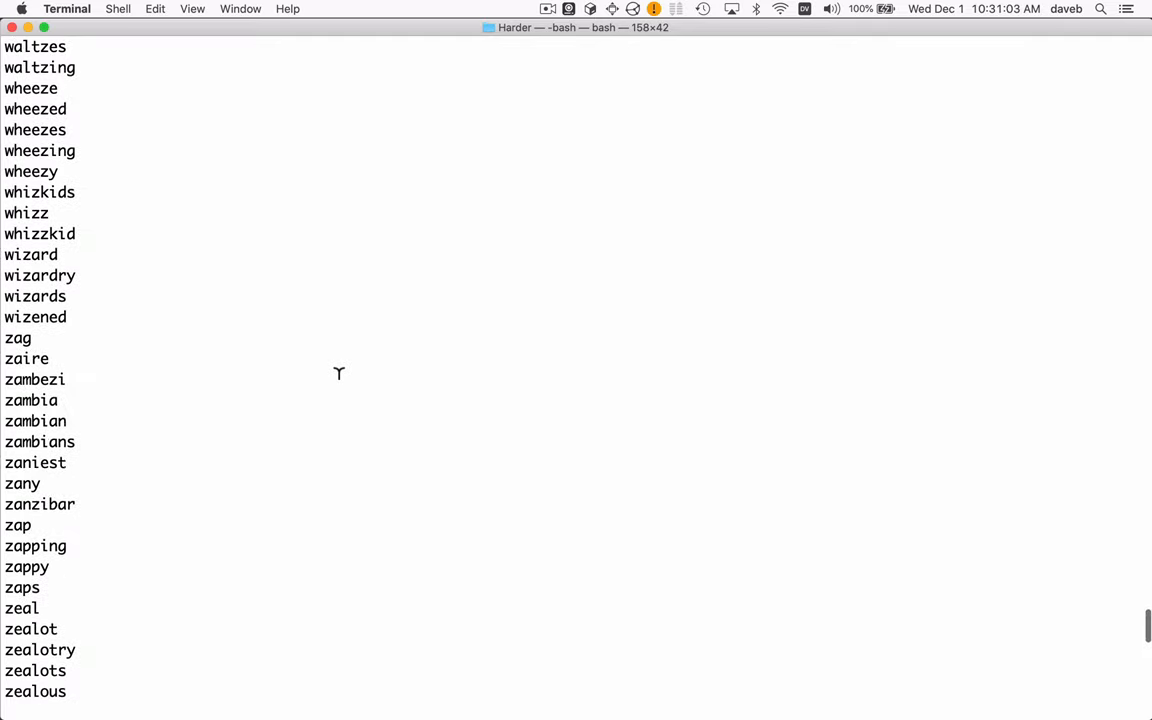
{"action": "scroll", "scroll_direction": "up", "scroll_amount": 3}
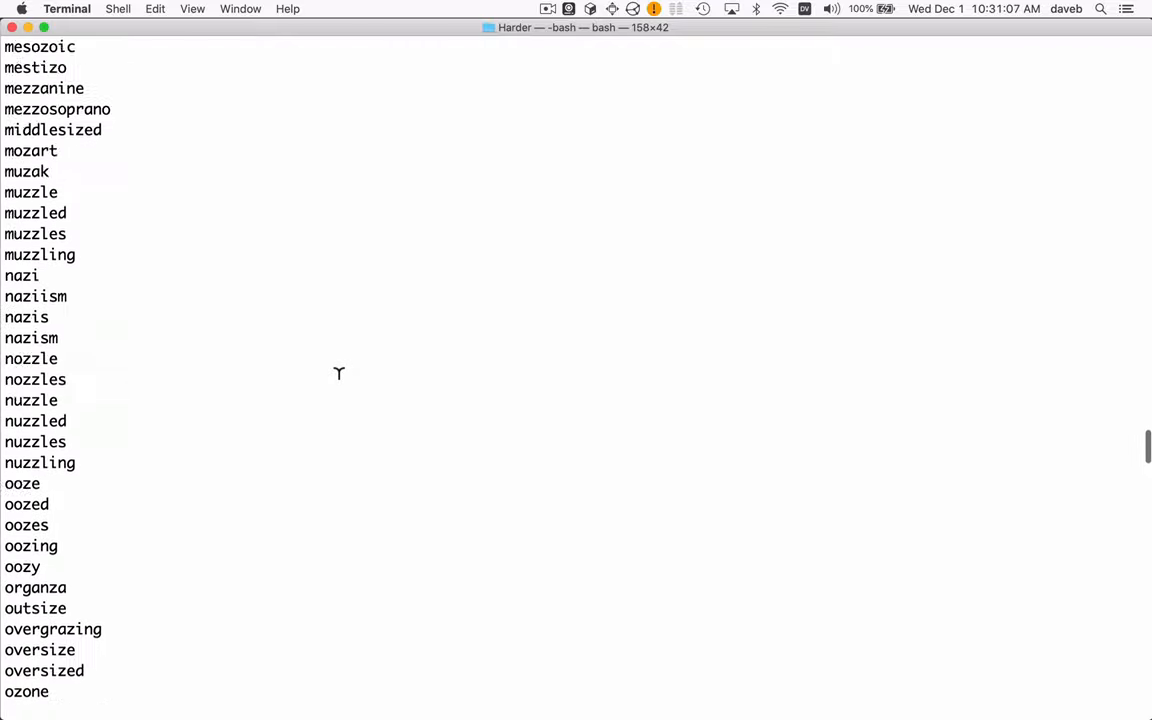
{"action": "scroll", "scroll_direction": "down", "scroll_amount": 3}
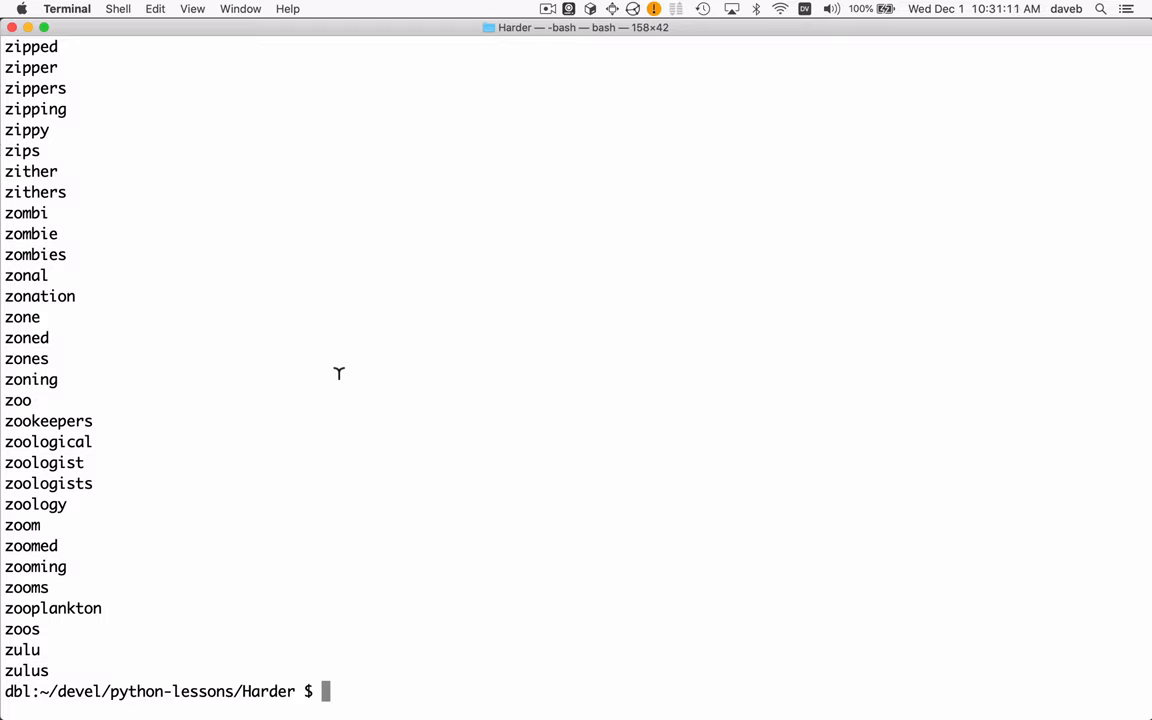
Run grep '^z$' many-words.txt, which matches only a lone z and returns nothing
{"action": "type", "text": "grep 'z' many-words.txt"}
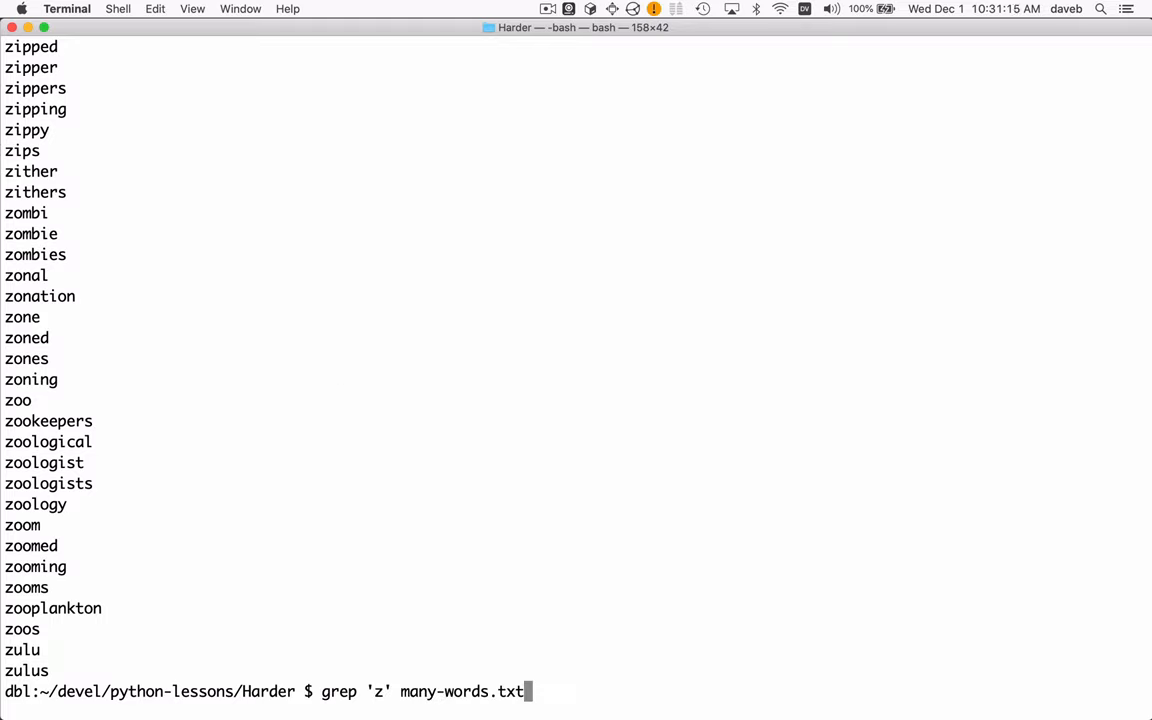
{"action": "key", "text": "Return"}
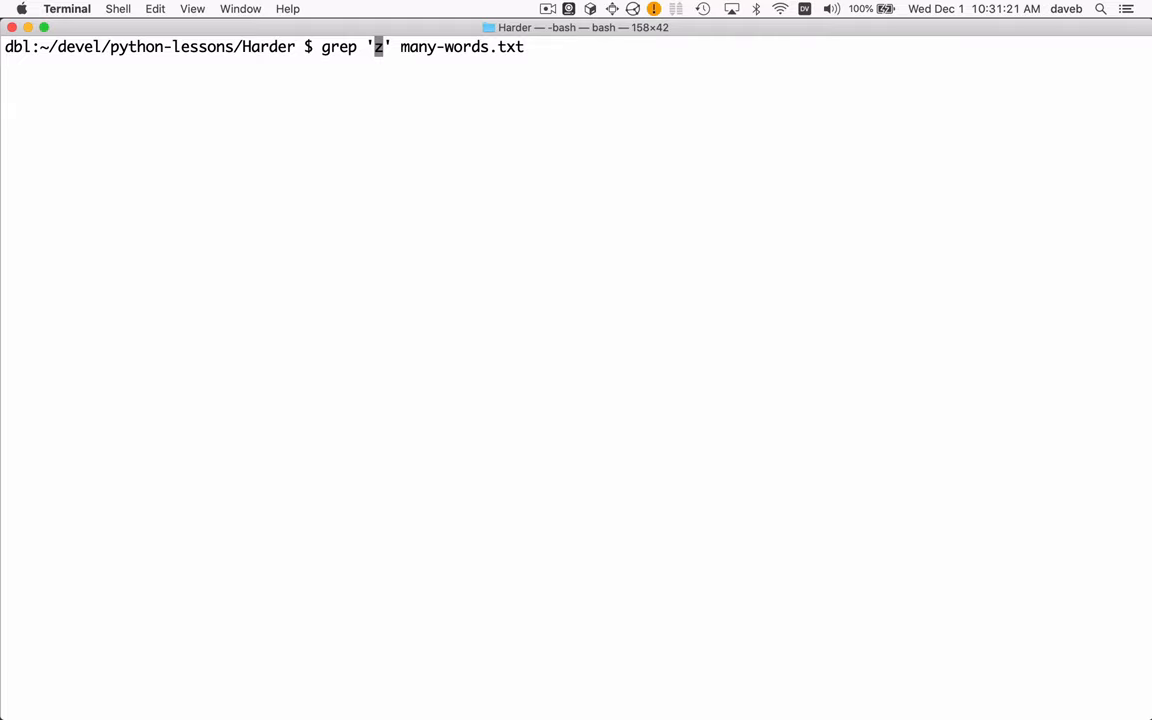
{"action": "type", "text": "^"}
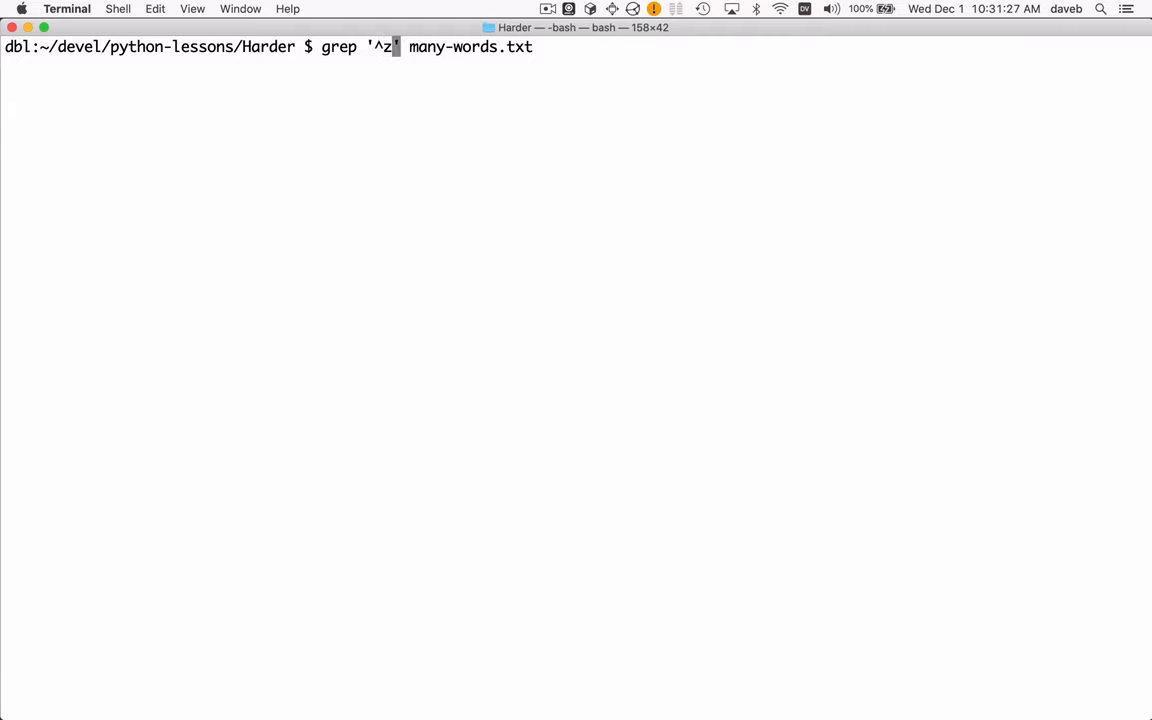
{"action": "type", "text": "$"}
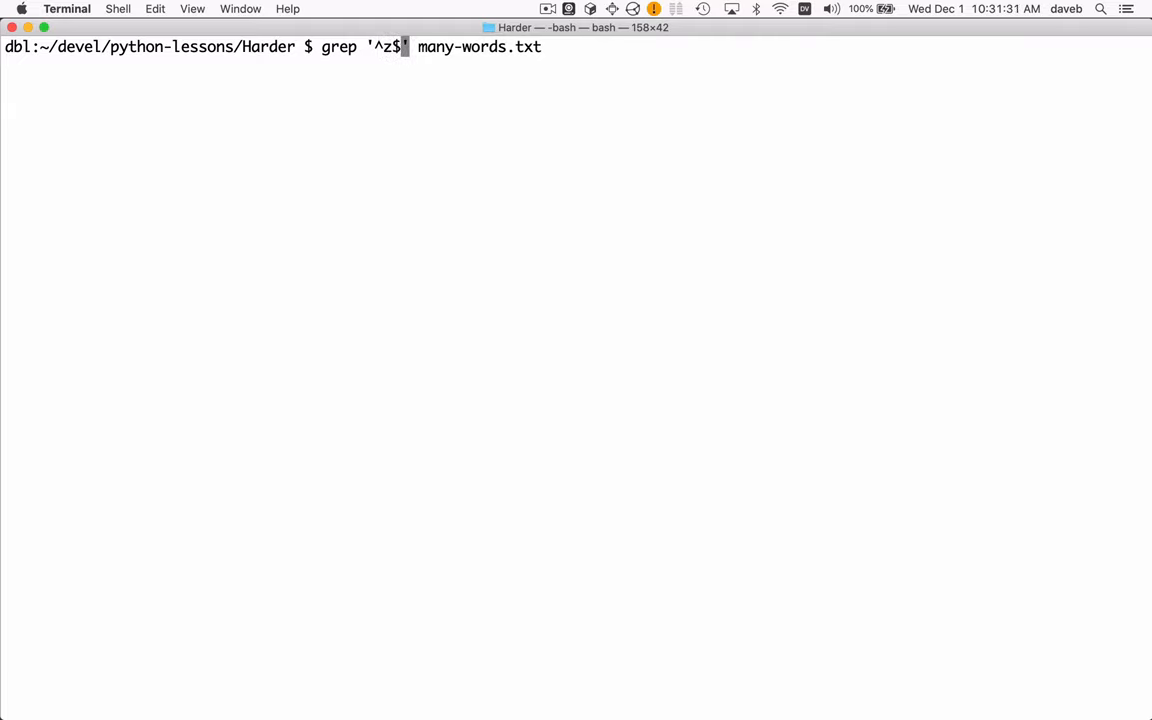
{"action": "key", "text": "Return"}
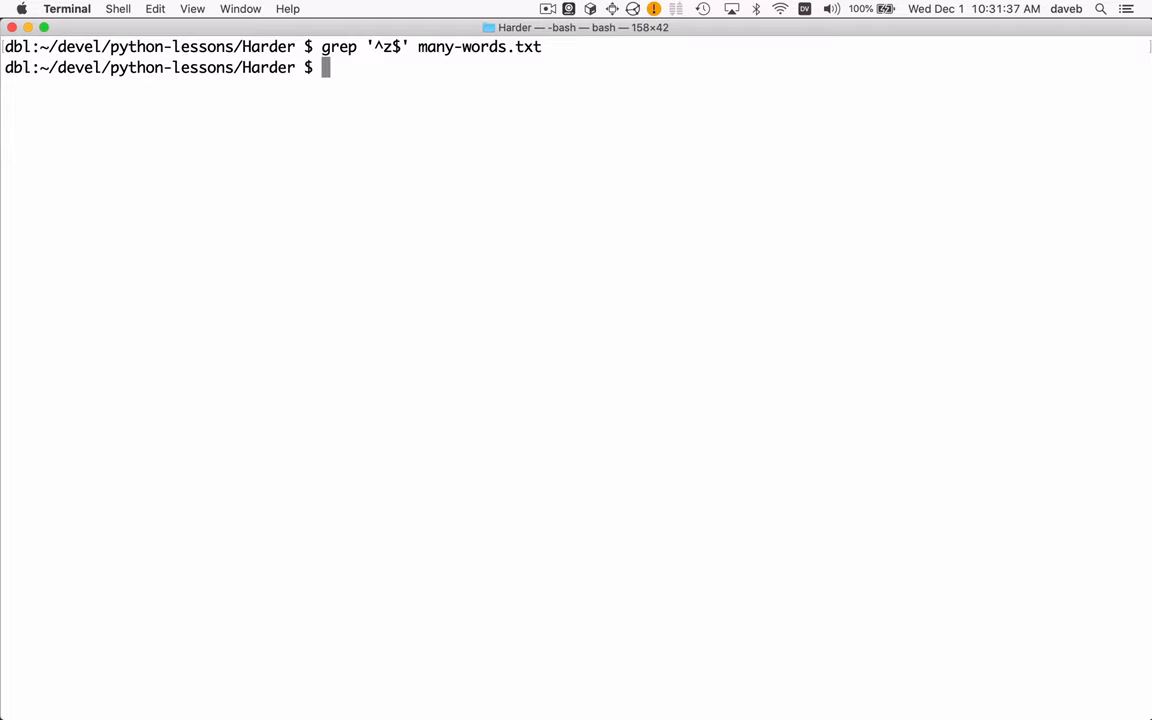
Recall the command as grep '^z.*$' to list all words starting with z
{"action": "key", "text": "Up"}
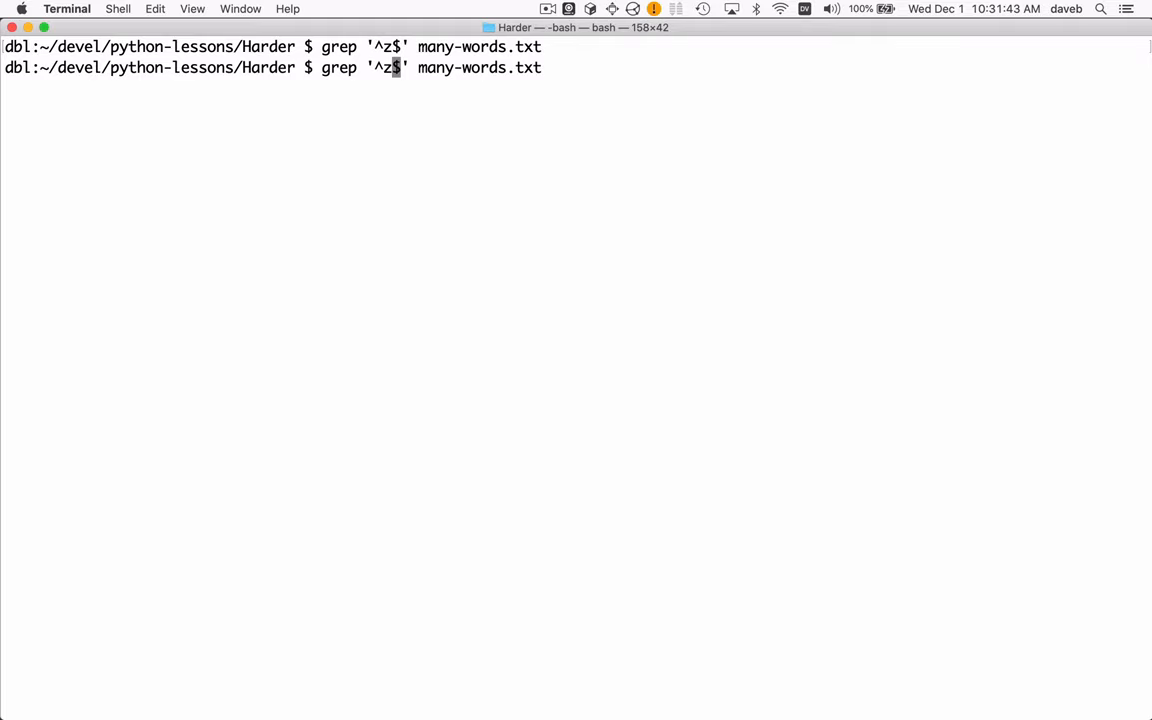
{"action": "type", "text": "."}
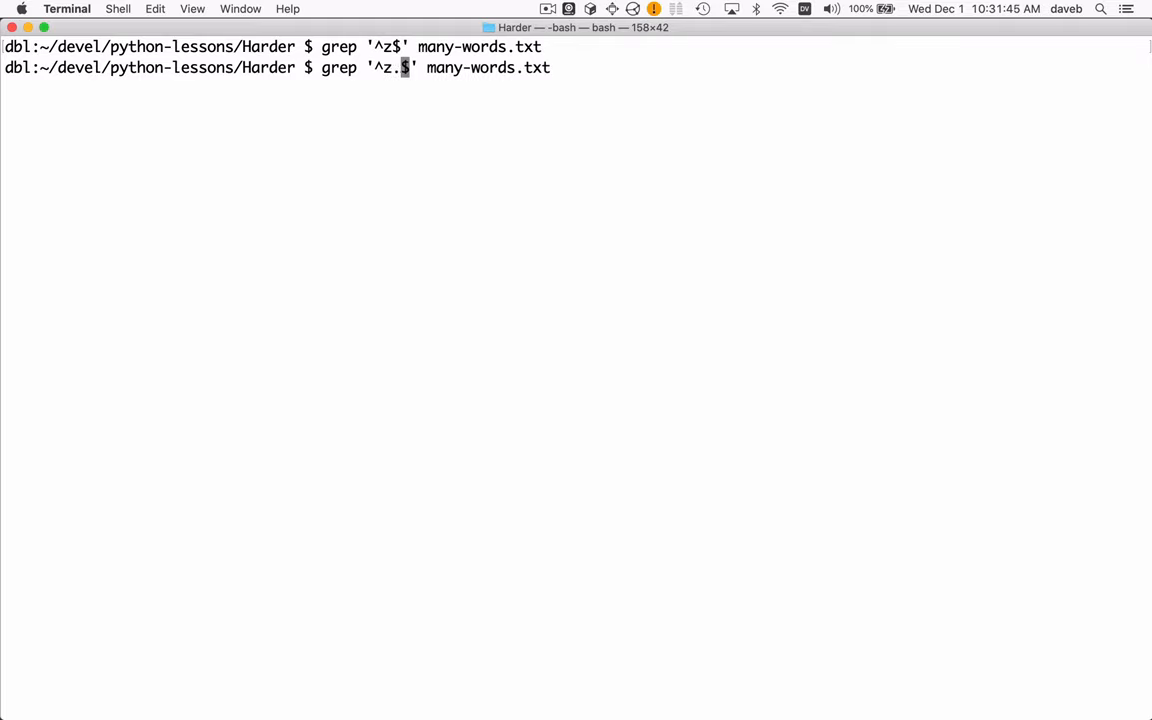
{"action": "type", "text": "*"}
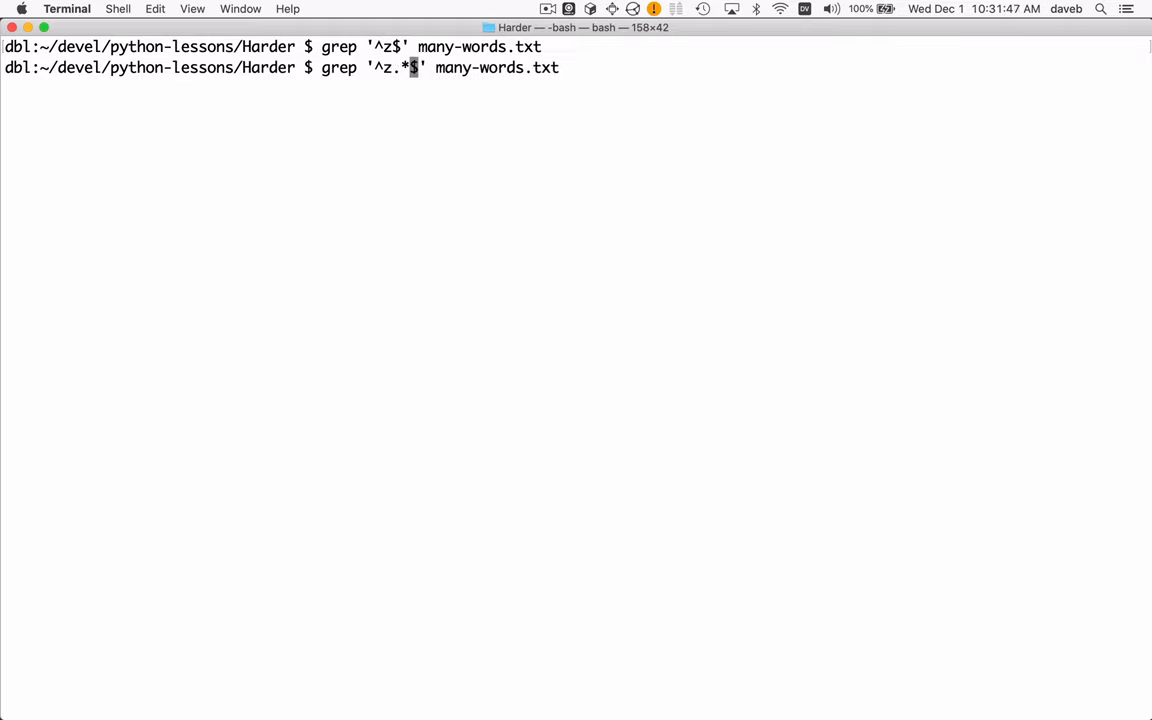
{"action": "key", "text": "Return"}
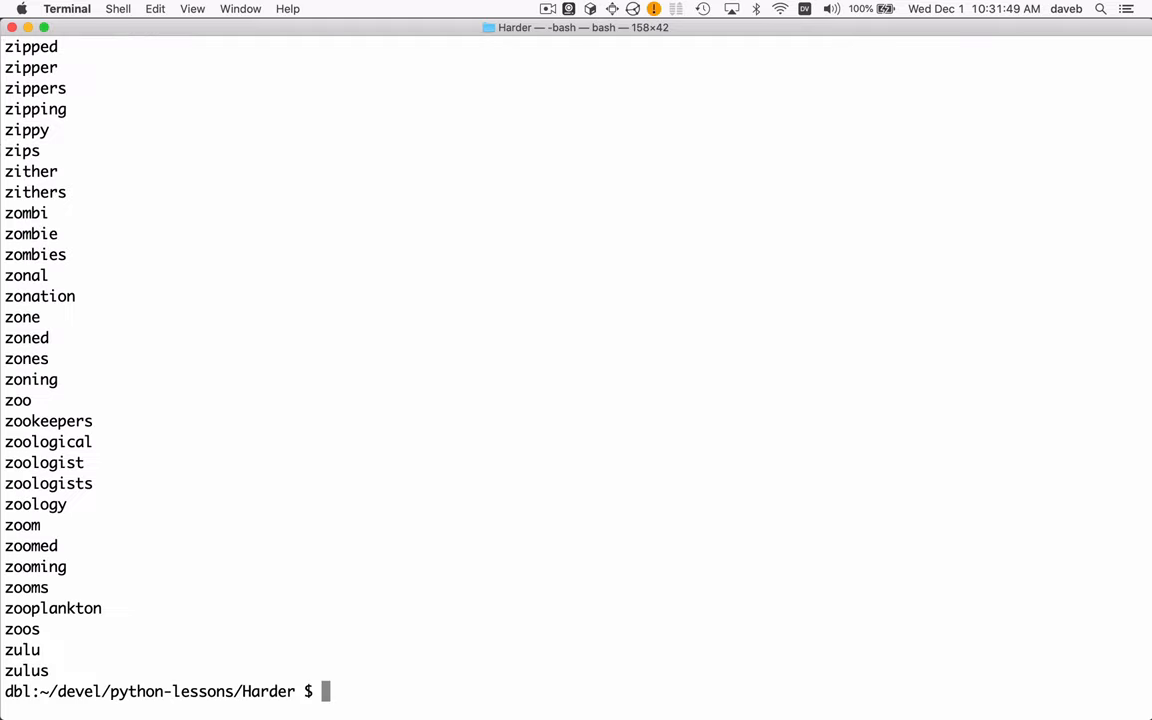
{"action": "scroll", "scroll_direction": "up", "scroll_amount": 3}
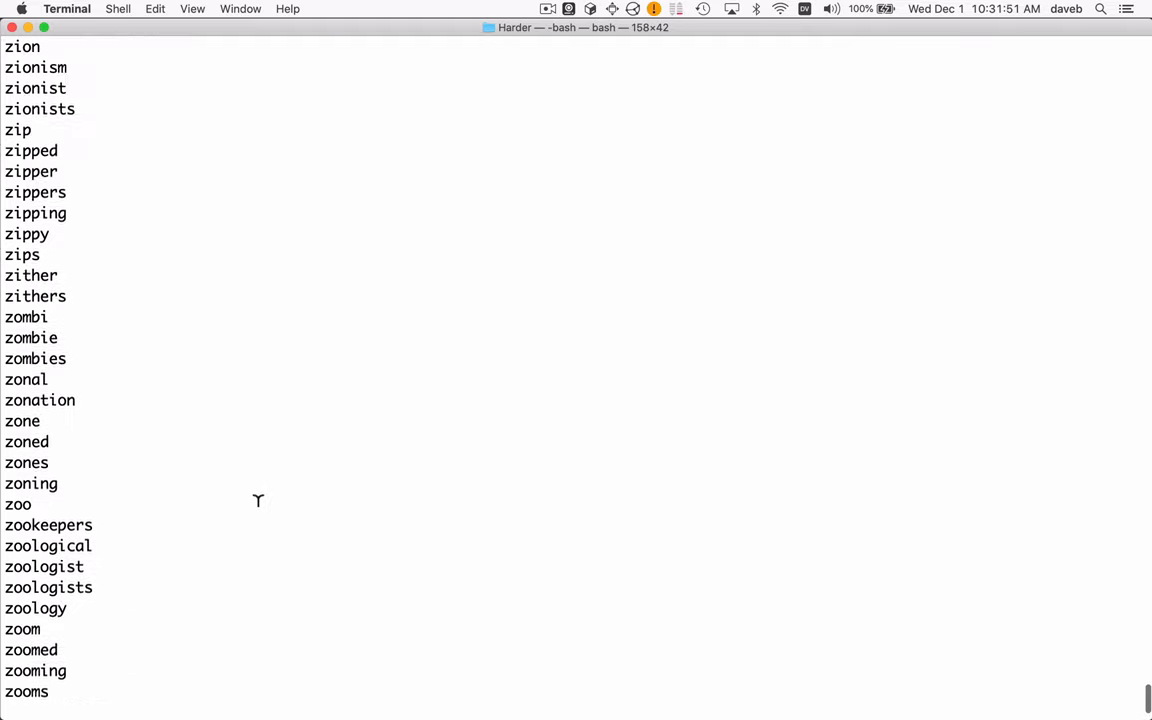
{"action": "scroll", "scroll_direction": "up", "scroll_amount": 3}
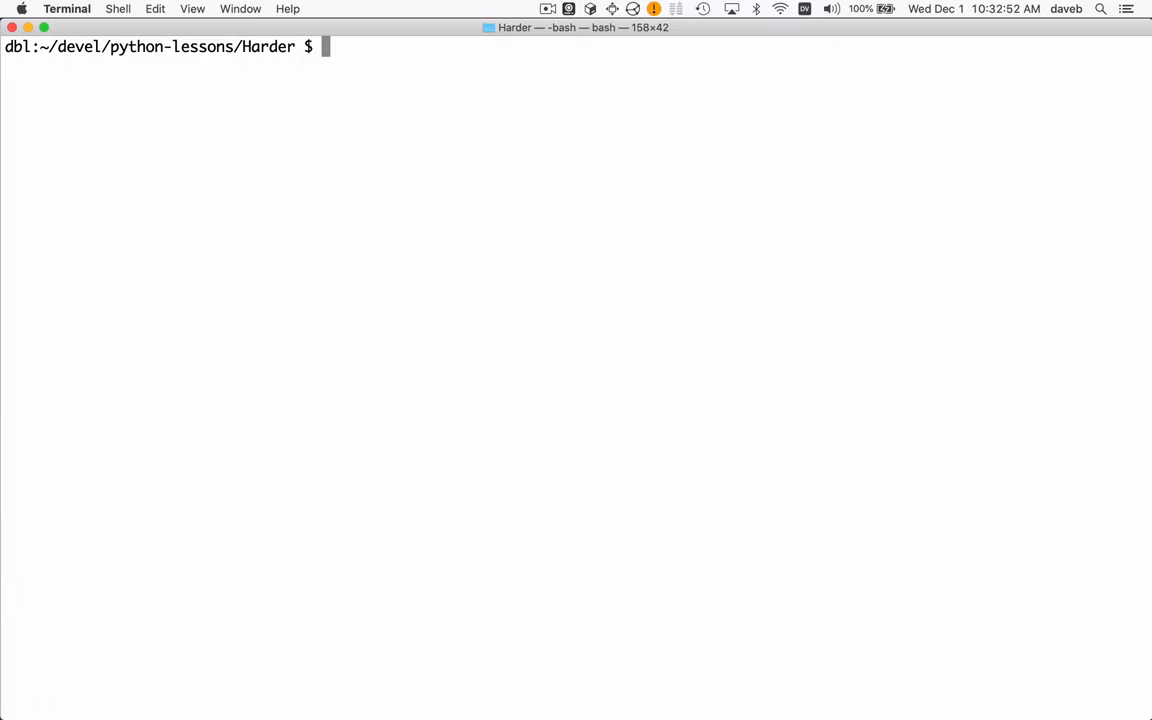
Run grep '^[goybitr]$' many-words.txt after checking the puzzle letters; no matches
{"action": "type", "text": "grep '^.*z.*$' many-words.txt"}
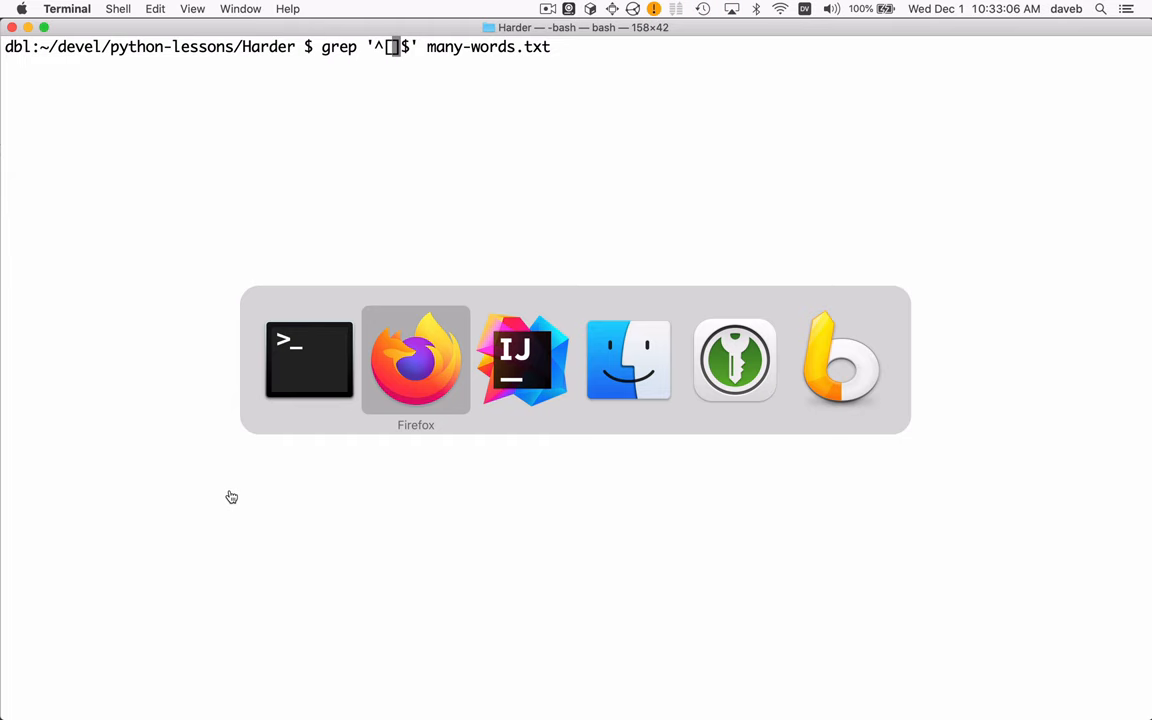
{"action": "left_click", "coordinate": [416, 360]}
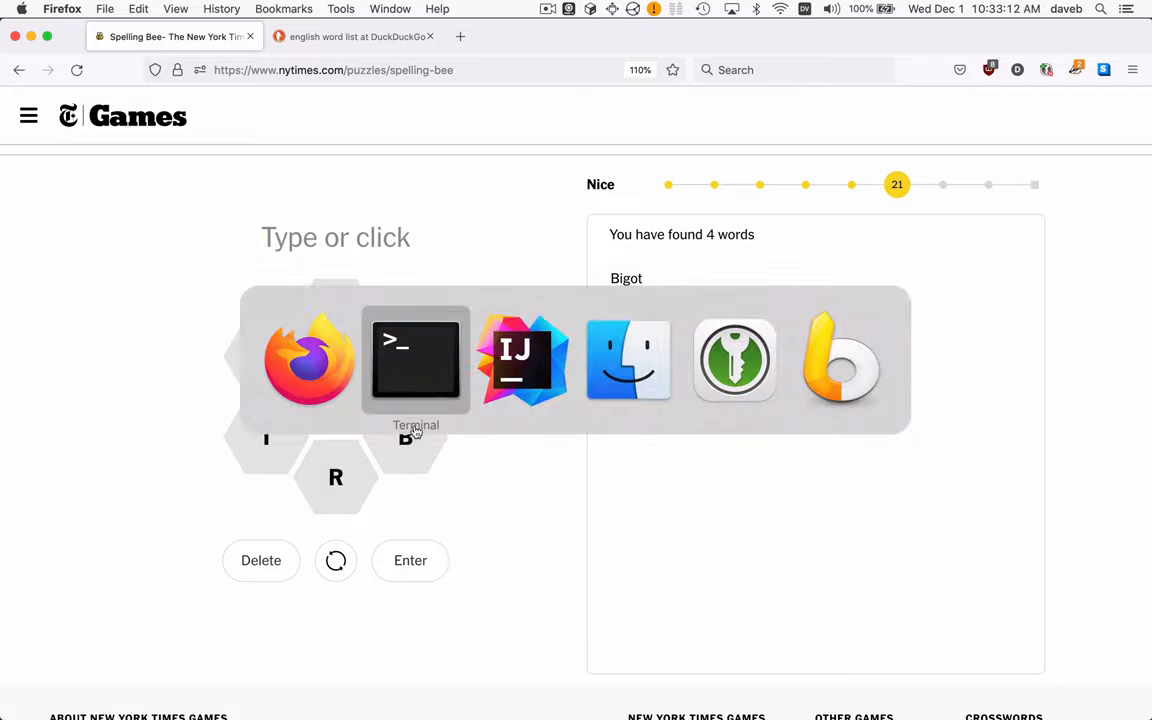
{"action": "left_click", "coordinate": [416, 360]}
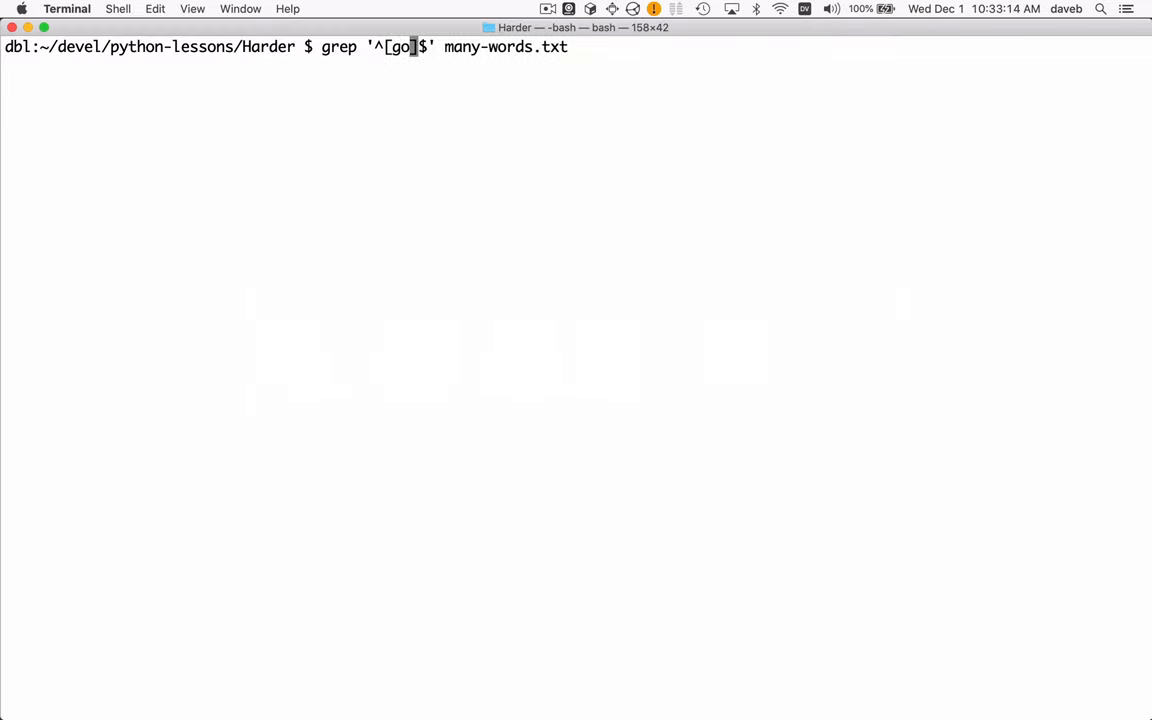
{"action": "type", "text": "ybitr"}
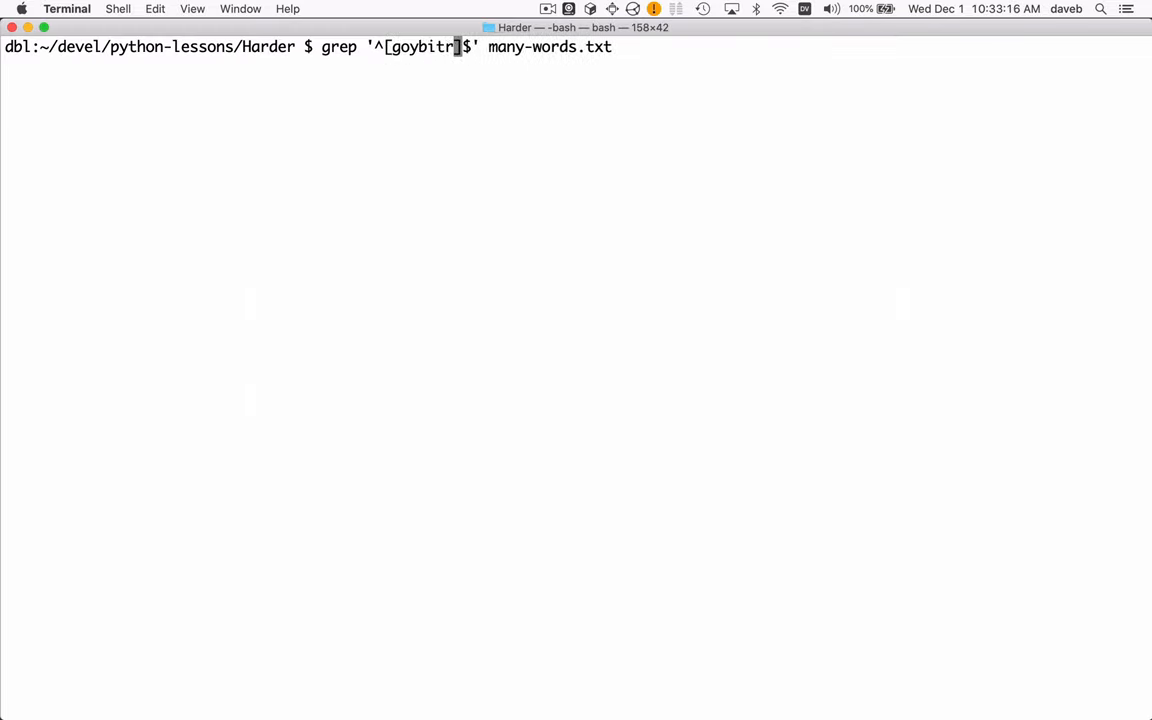
{"action": "mouse_move", "coordinate": [432, 154]}
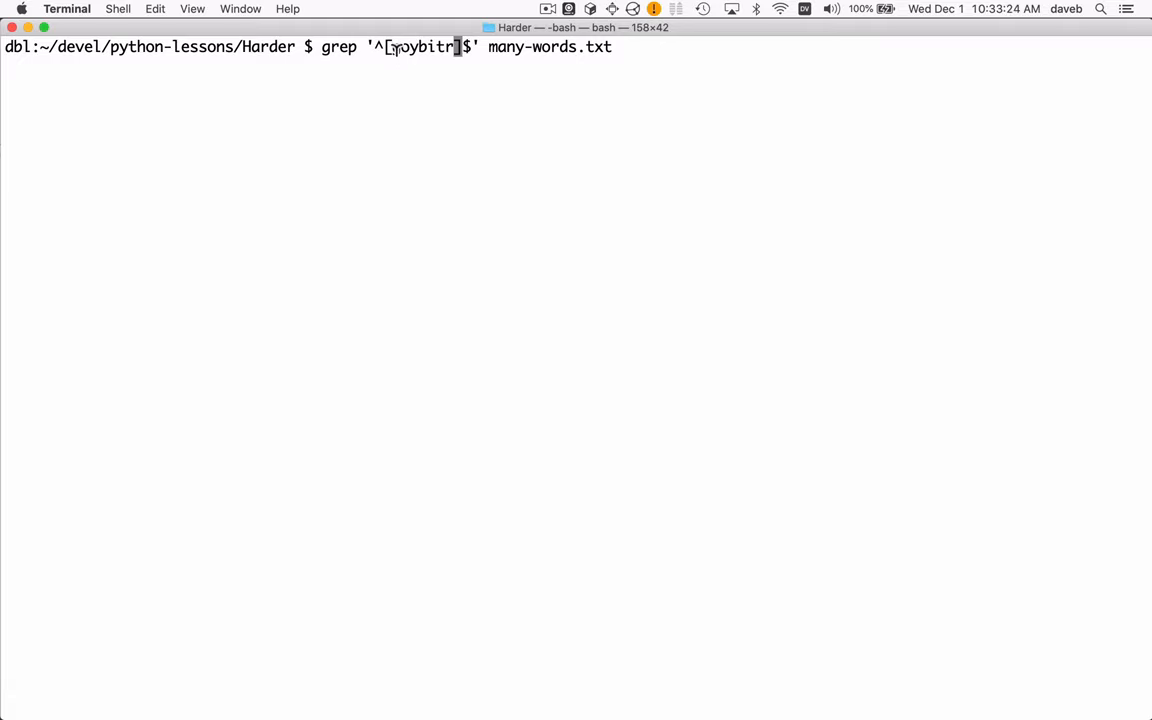
{"action": "type", "text": "[g"}
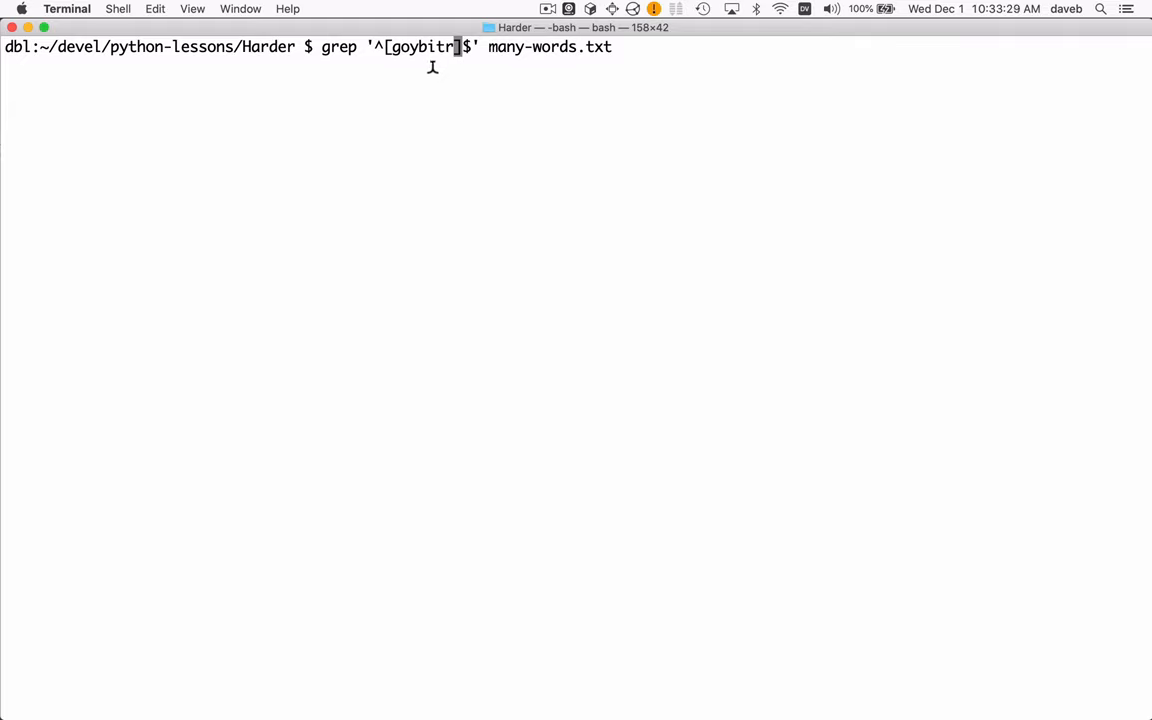
{"action": "key", "text": "Return"}
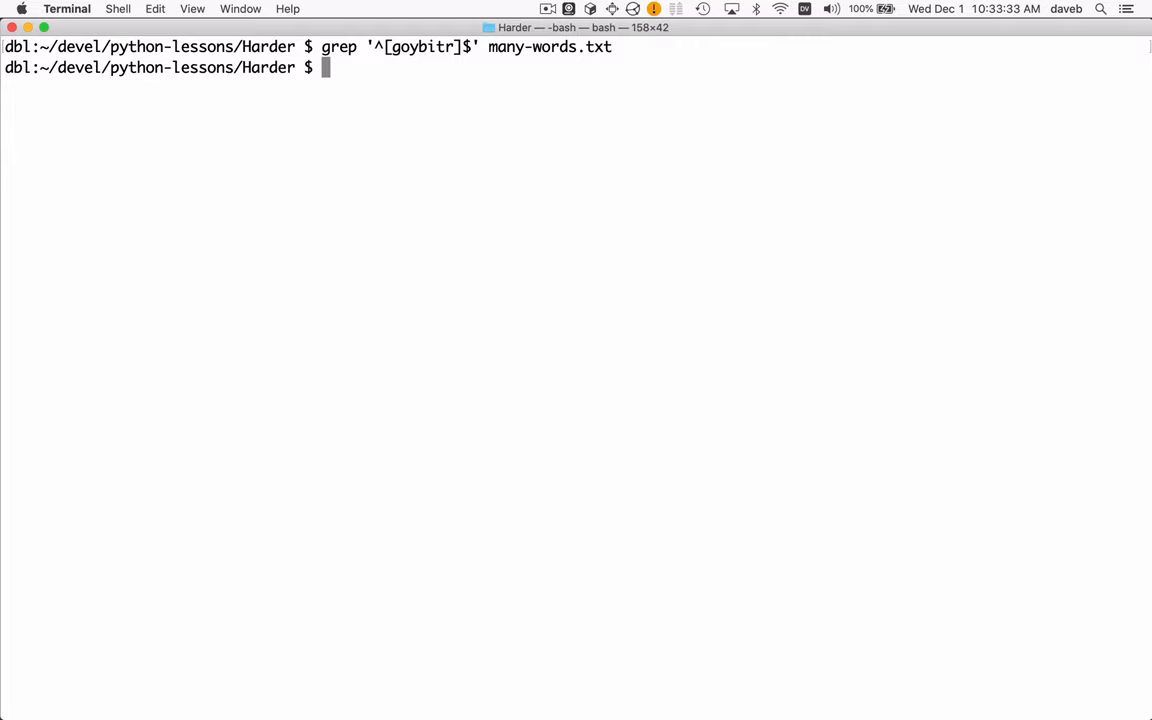
Recall it as grep '^[goybitr]*$' to list words built only from goybitr
{"action": "key", "text": "Up"}
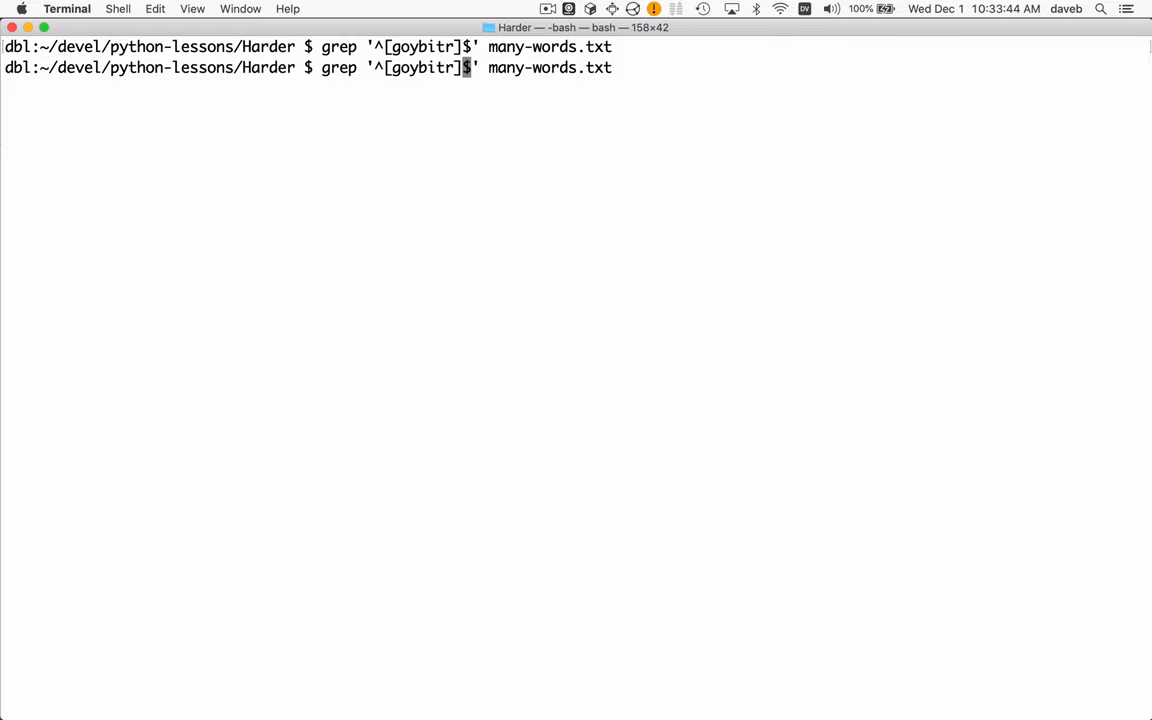
{"action": "type", "text": "*"}
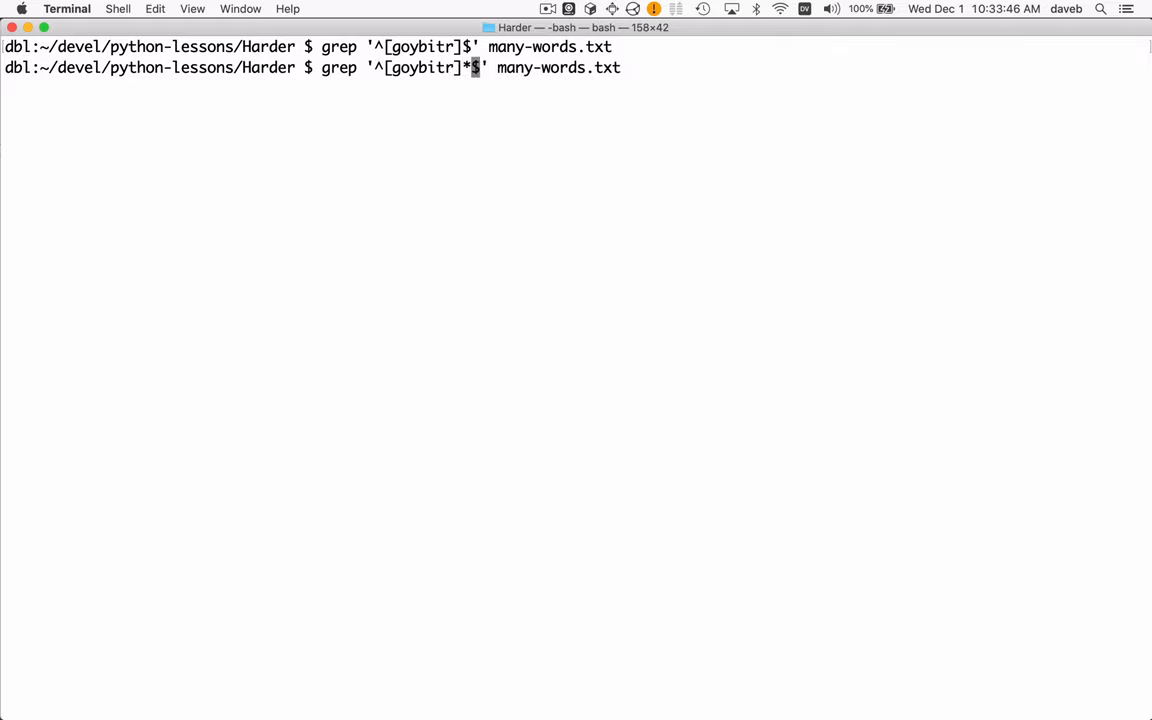
{"action": "key", "text": "Return"}
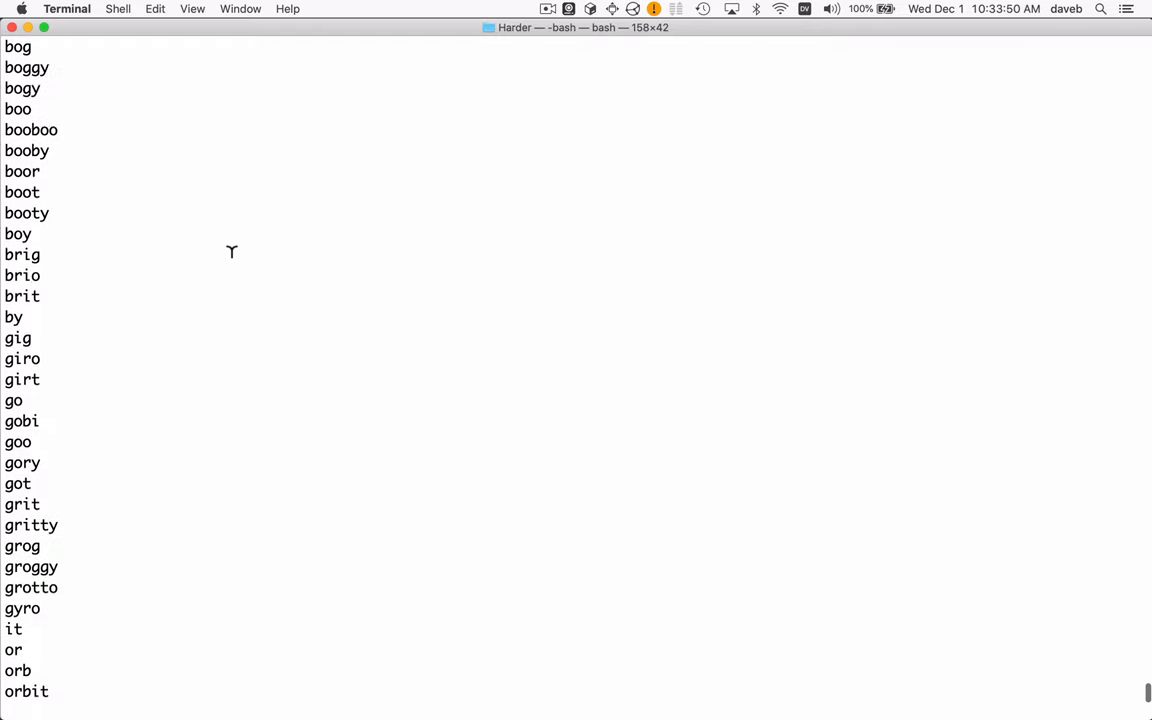
{"action": "scroll", "scroll_direction": "up", "scroll_amount": 3}
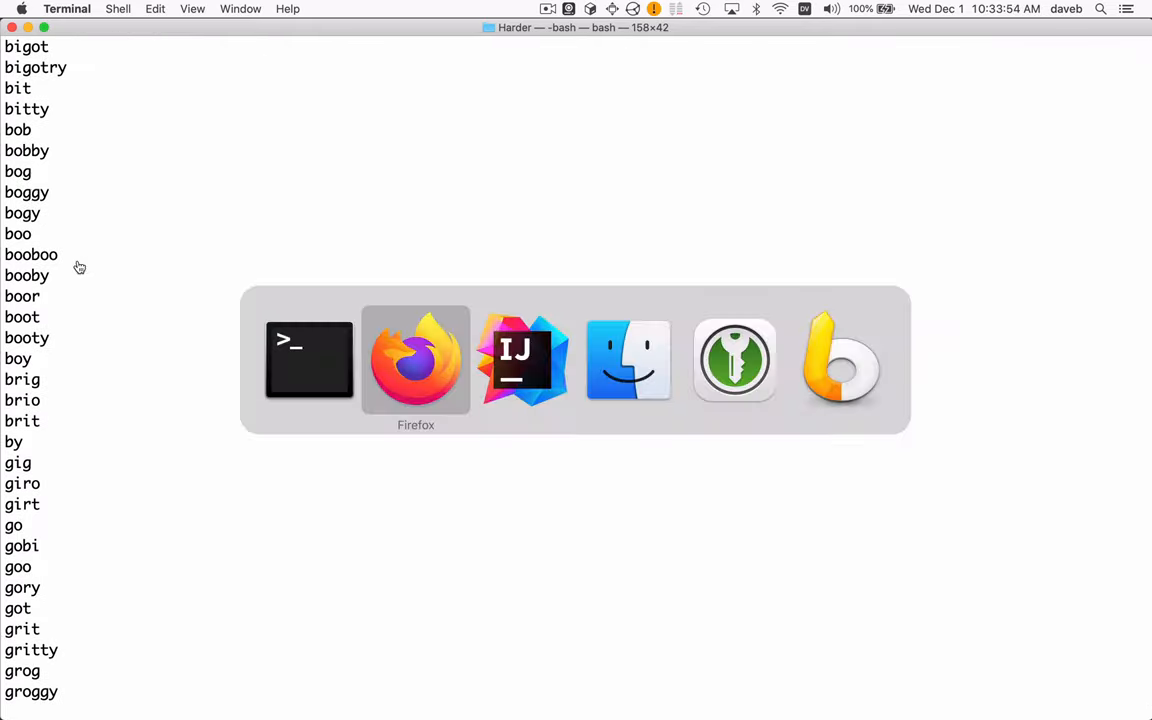
Enter BOOBOO as a Spelling Bee guess, which is rejected, then return to Terminal
{"action": "left_click", "coordinate": [416, 360]}
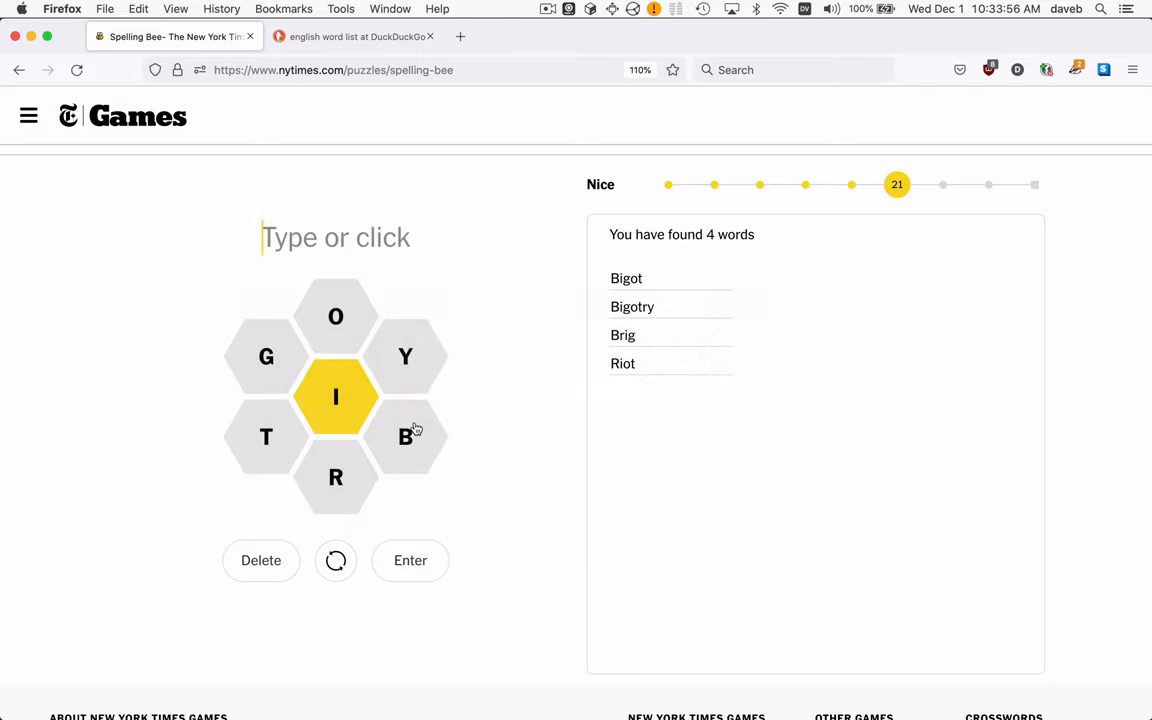
{"action": "type", "text": "BOOBOO"}
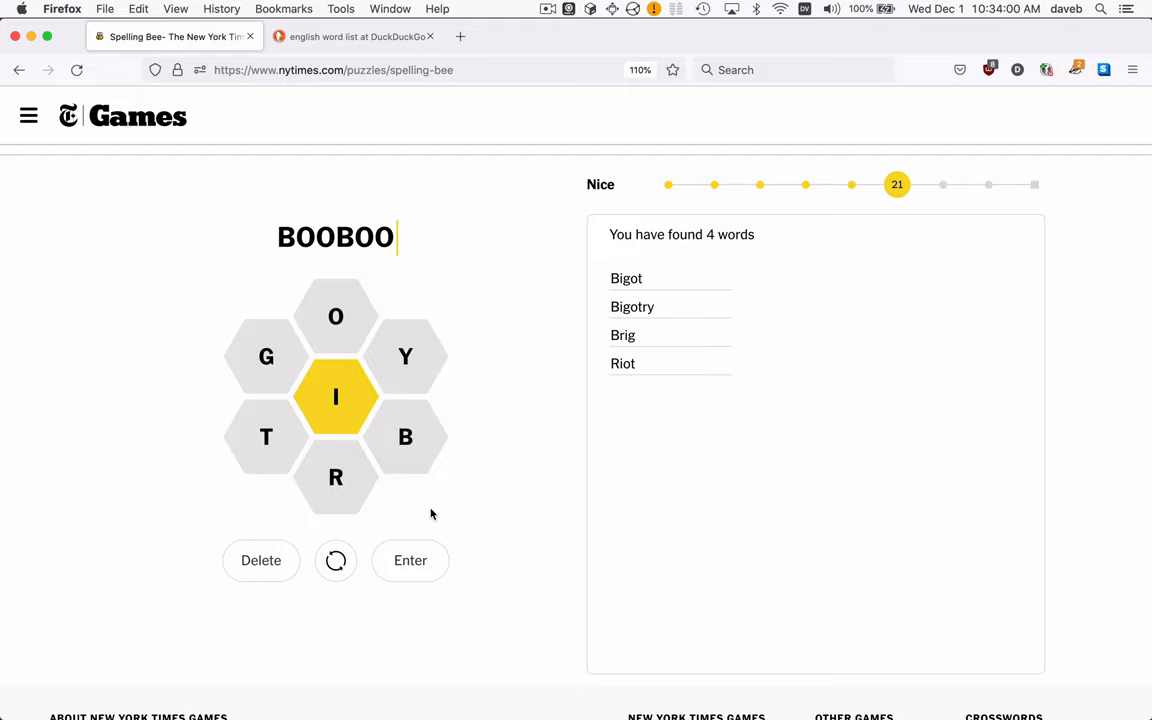
{"action": "left_click", "coordinate": [410, 560]}
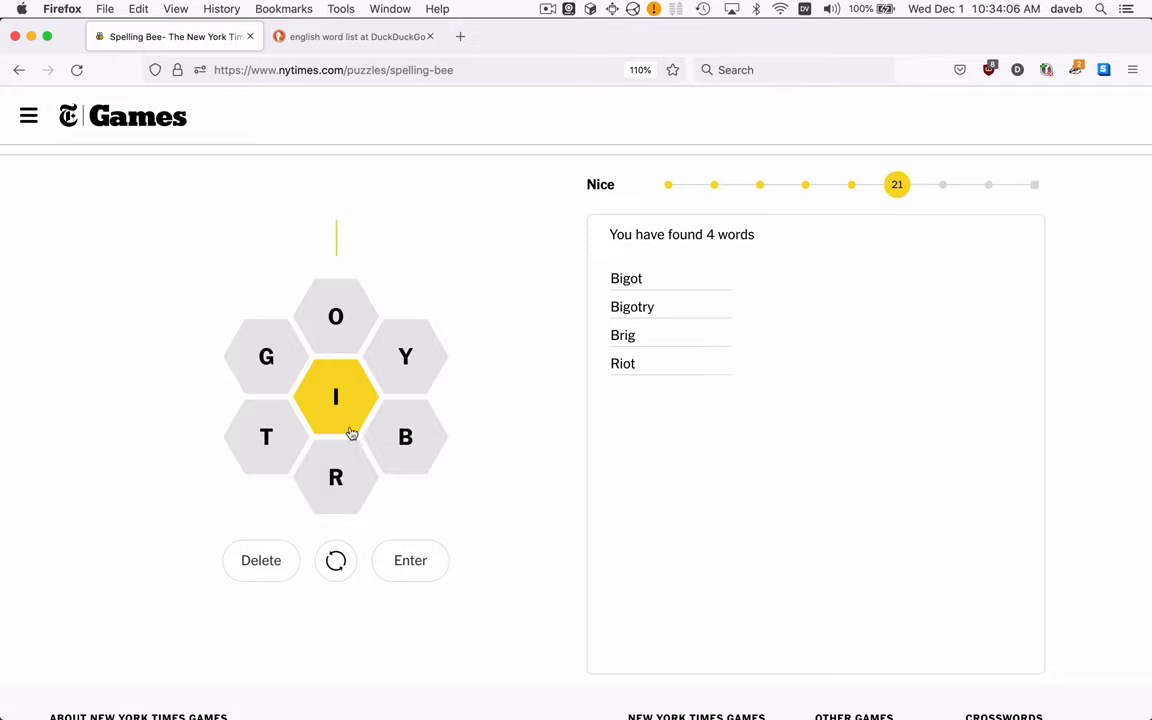
{"action": "mouse_move", "coordinate": [452, 438]}
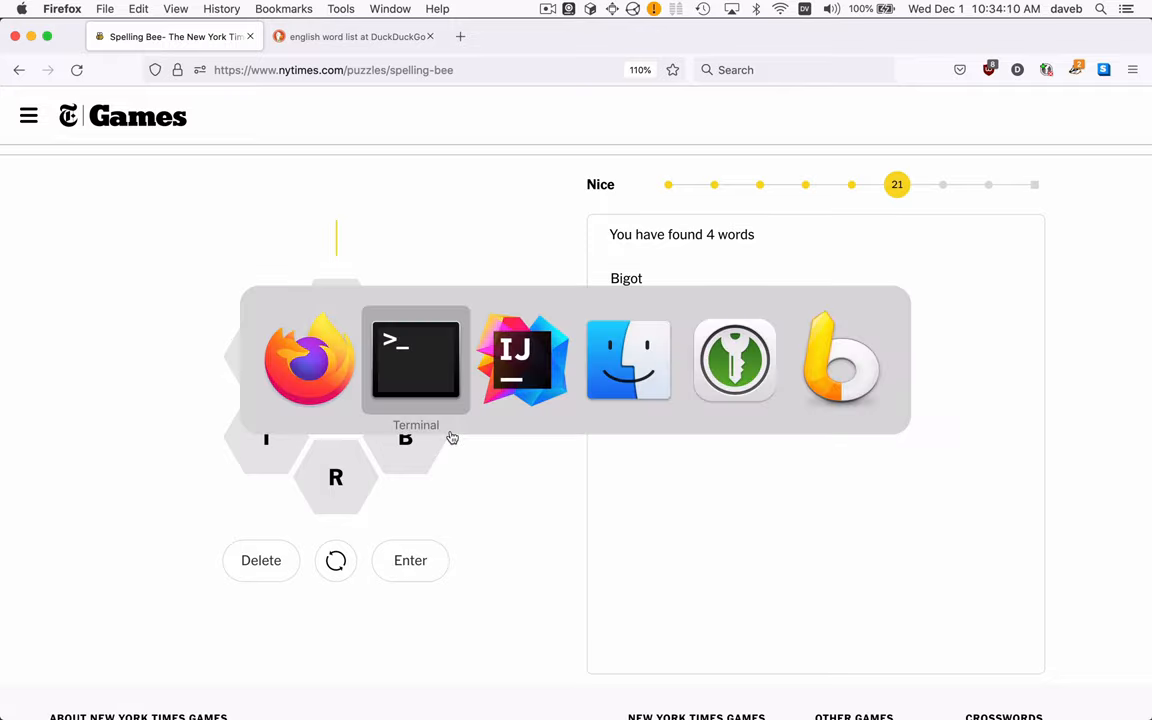
{"action": "left_click", "coordinate": [416, 360]}
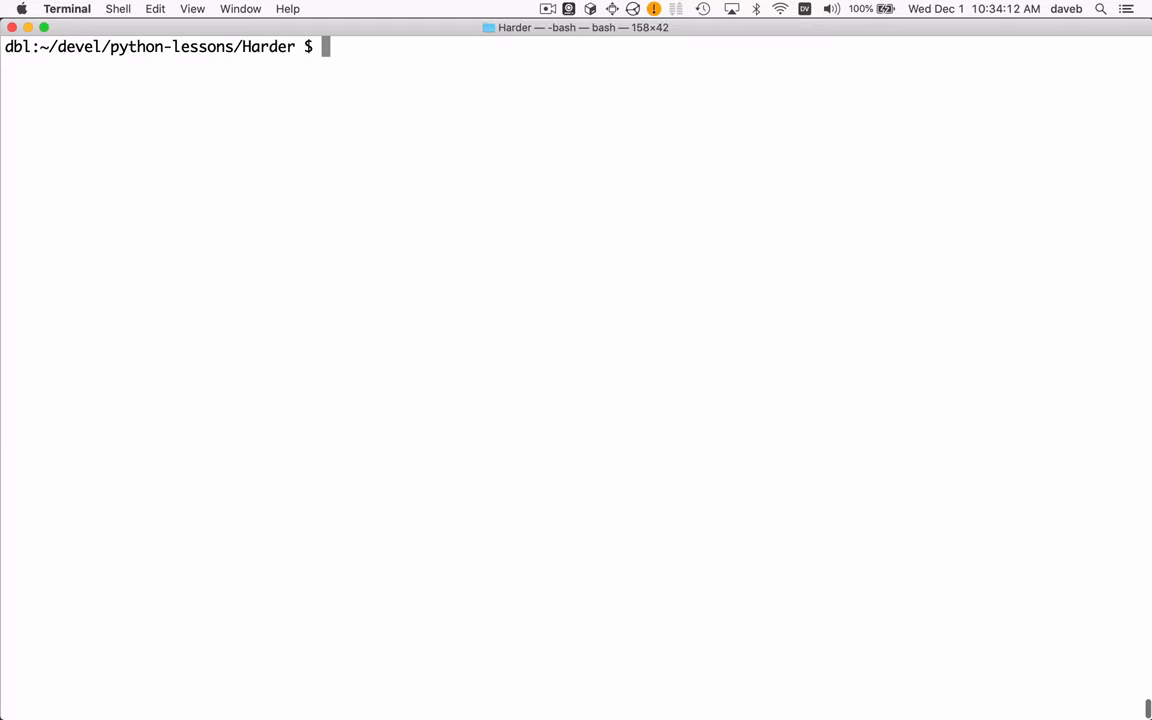
Run grep '^[goybitr]*$' many-words.txt | grep i to keep only words containing i
{"action": "type", "text": "grep '^[goybitr]*$' many-words.txt |"}
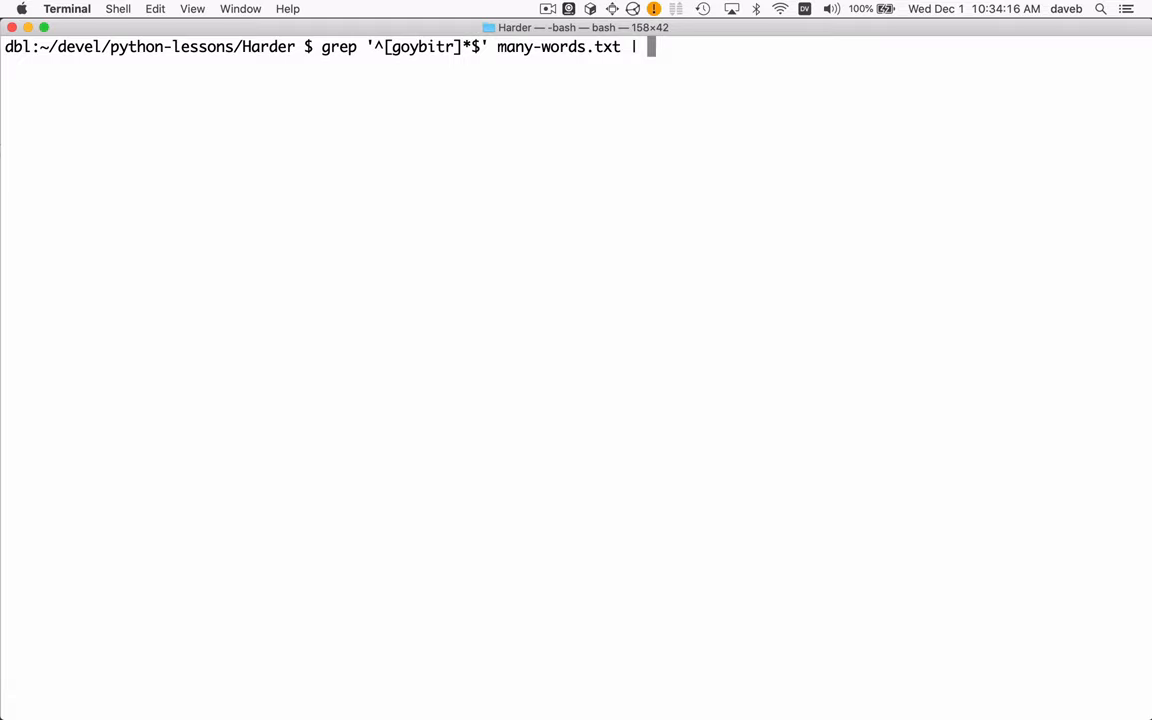
{"action": "type", "text": "grep"}
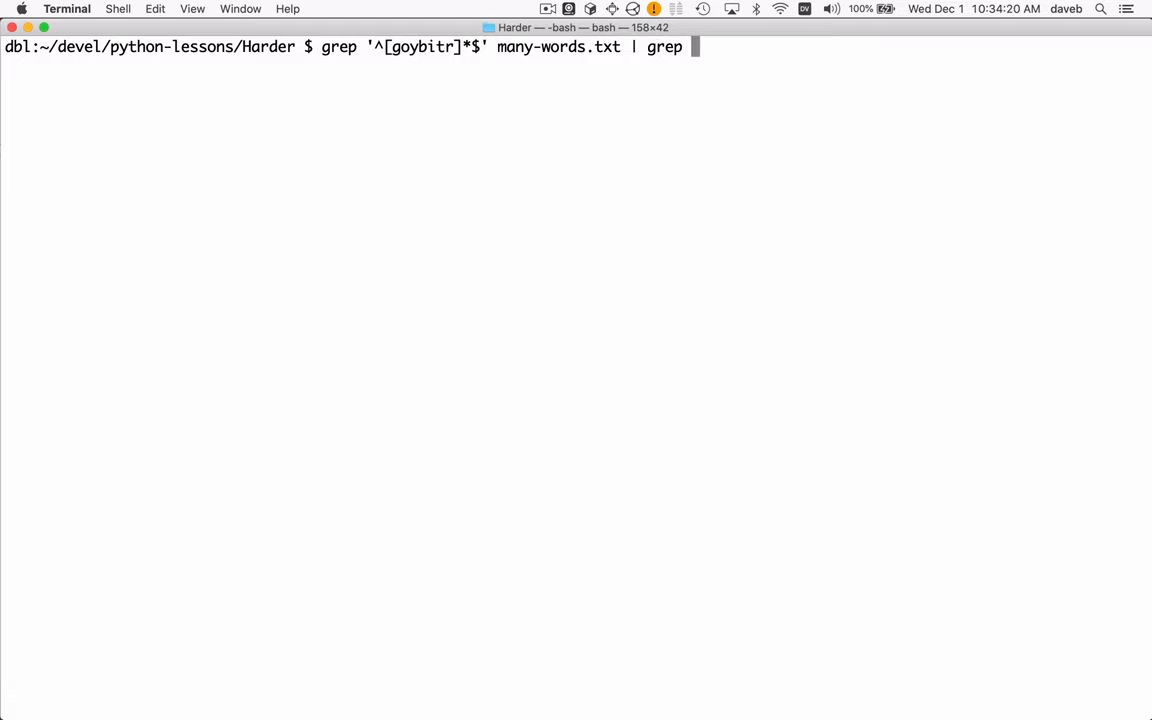
{"action": "type", "text": "i"}
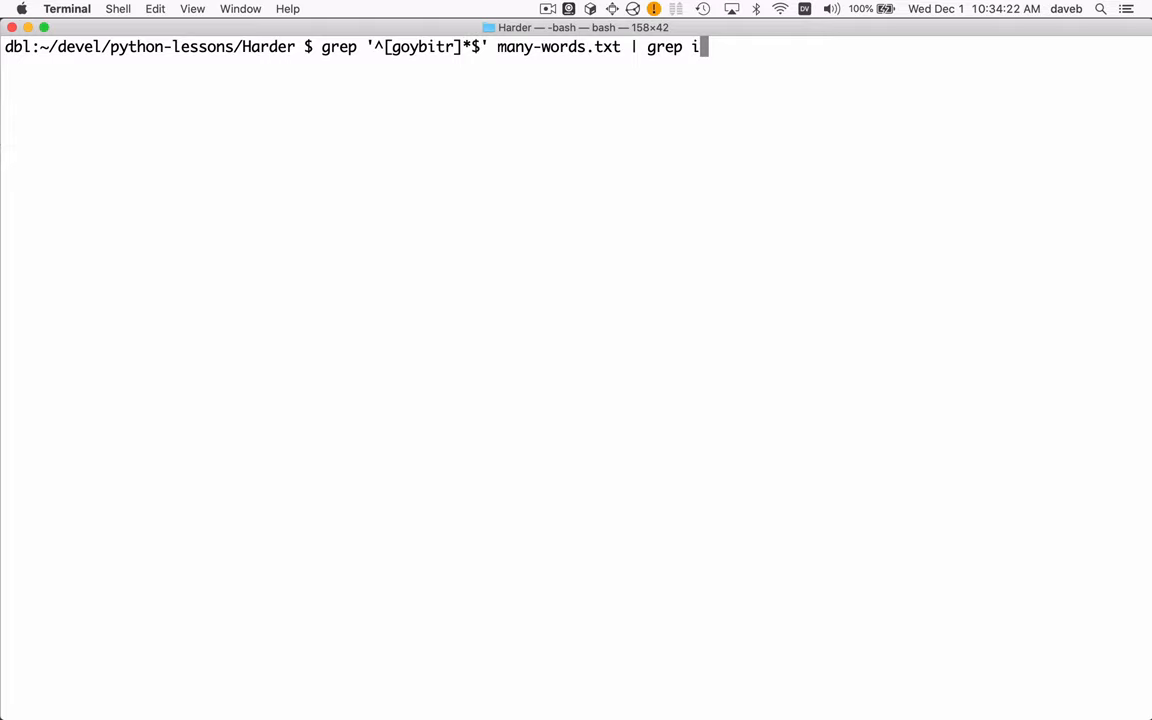
{"action": "key", "text": "Return"}
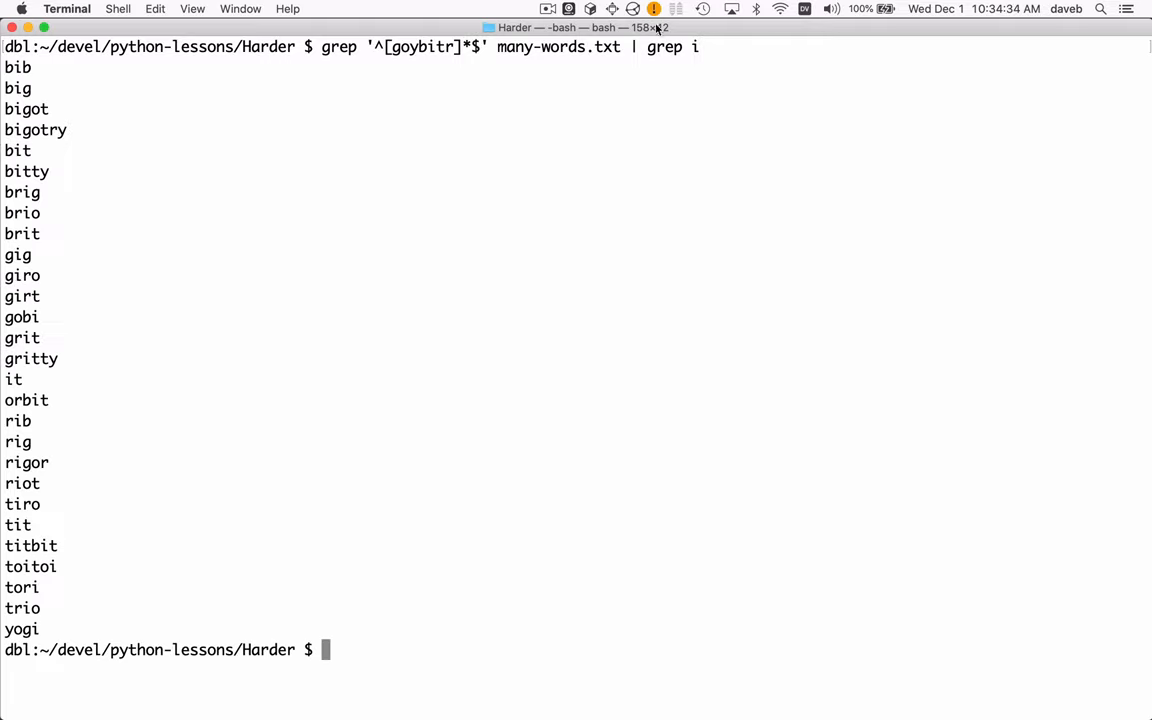
{"action": "mouse_move", "coordinate": [88, 476]}
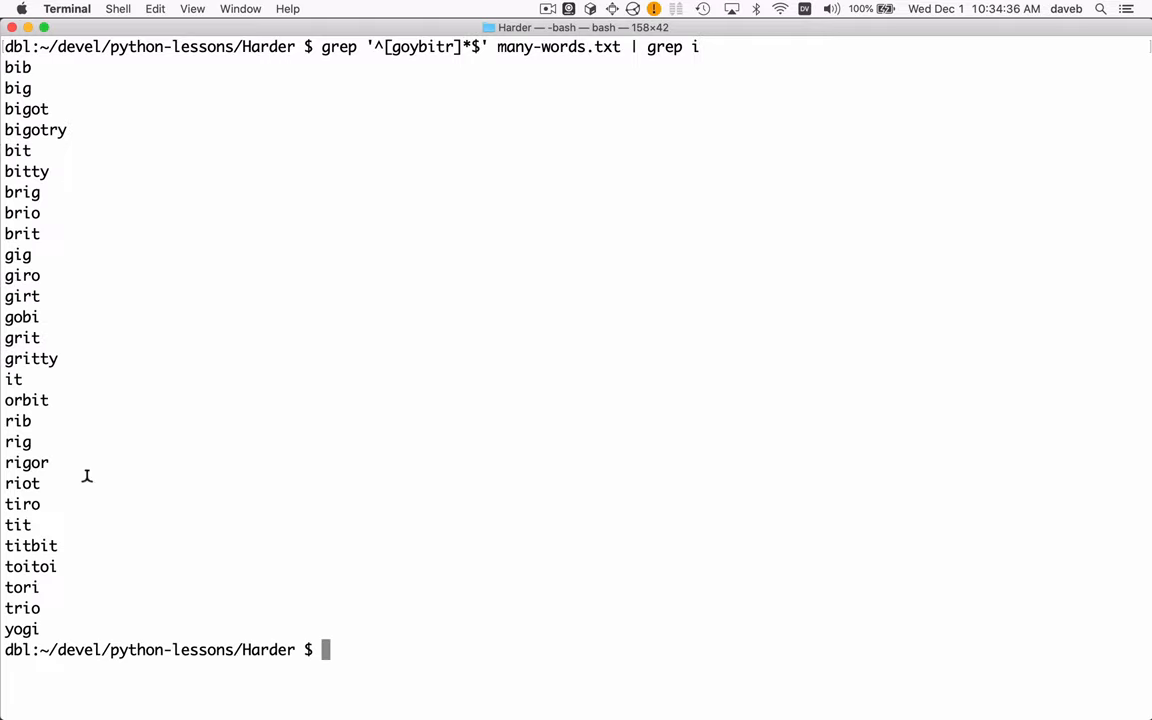
{"action": "mouse_move", "coordinate": [100, 150]}
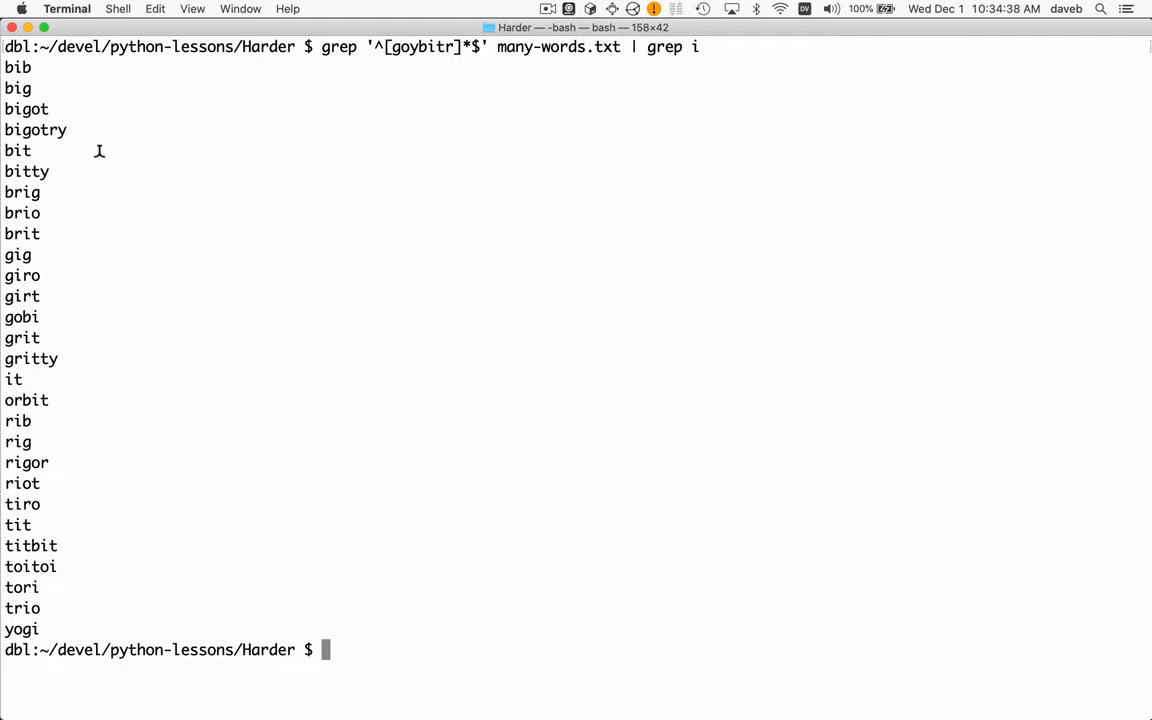
{"action": "mouse_move", "coordinate": [58, 196]}
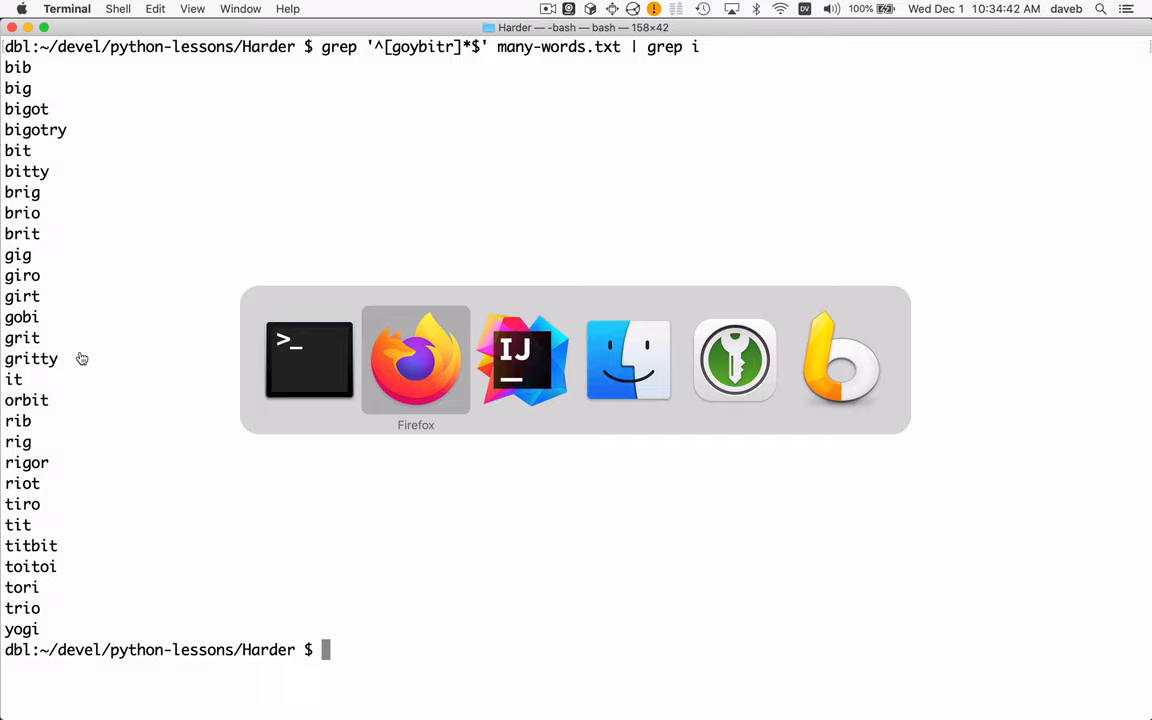
Submit GRITTY in Spelling Bee, accepted as the fifth word with rank Great
{"action": "left_click", "coordinate": [416, 360]}
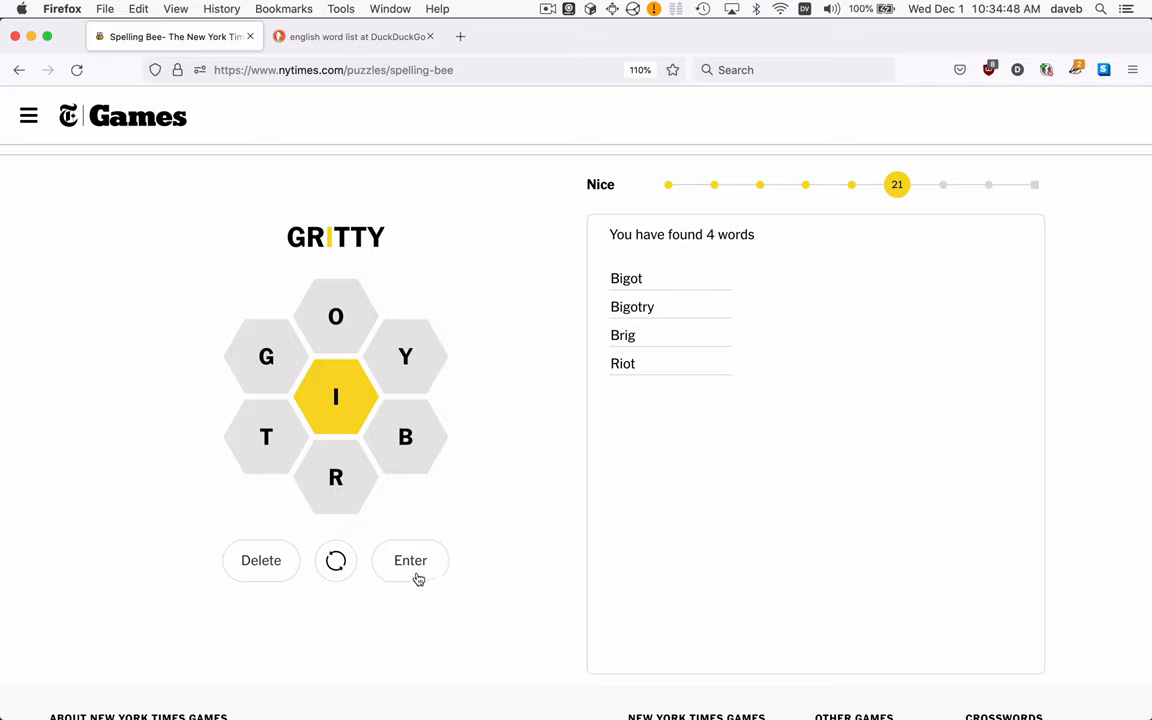
{"action": "left_click", "coordinate": [410, 560]}
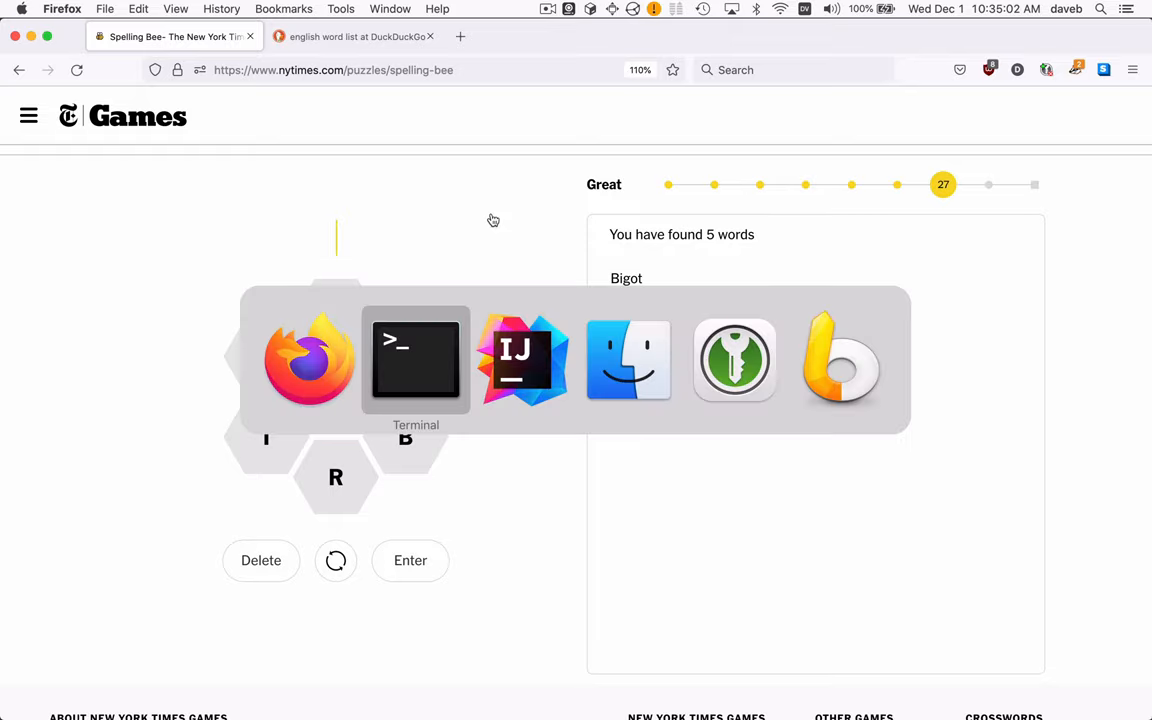
Back in Terminal, run man grep to display the grep manual page
{"action": "left_click", "coordinate": [416, 360]}
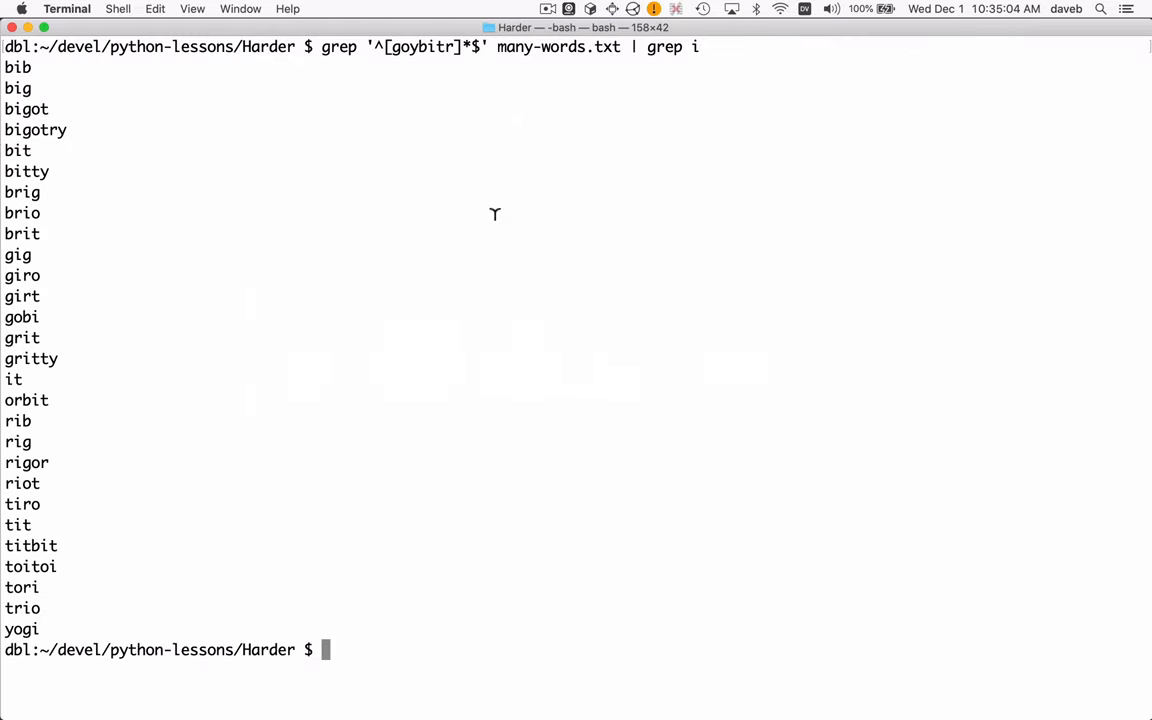
{"action": "mouse_move", "coordinate": [432, 76]}
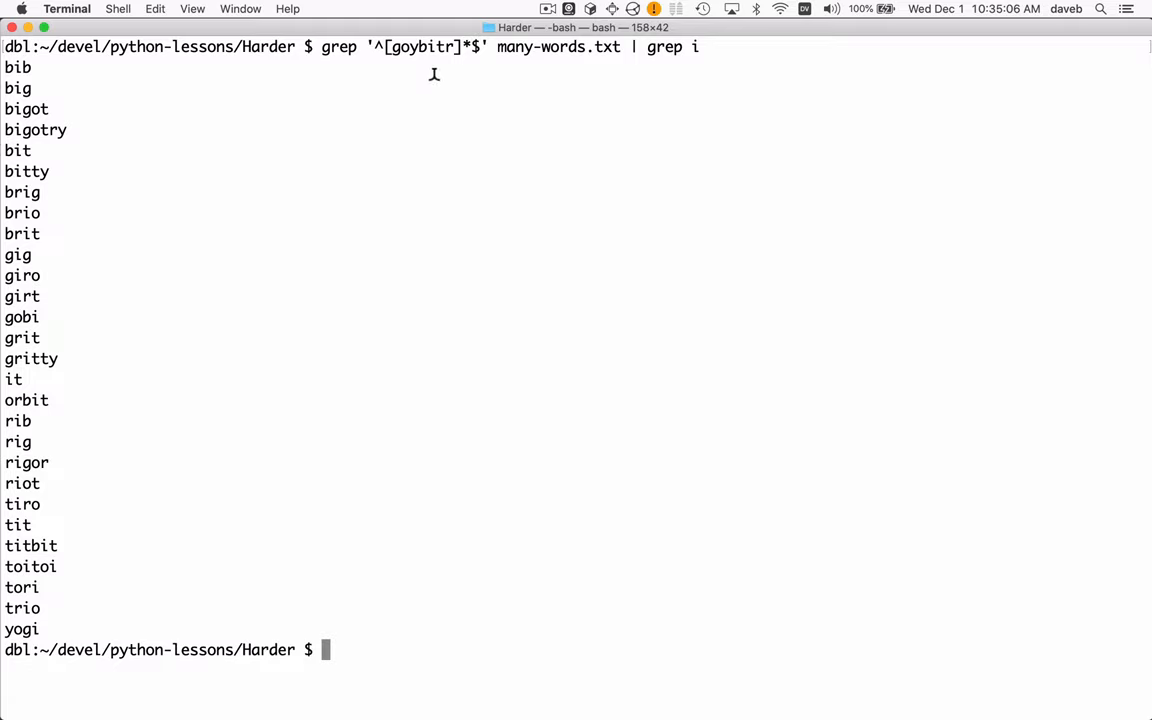
{"action": "mouse_move", "coordinate": [410, 54]}
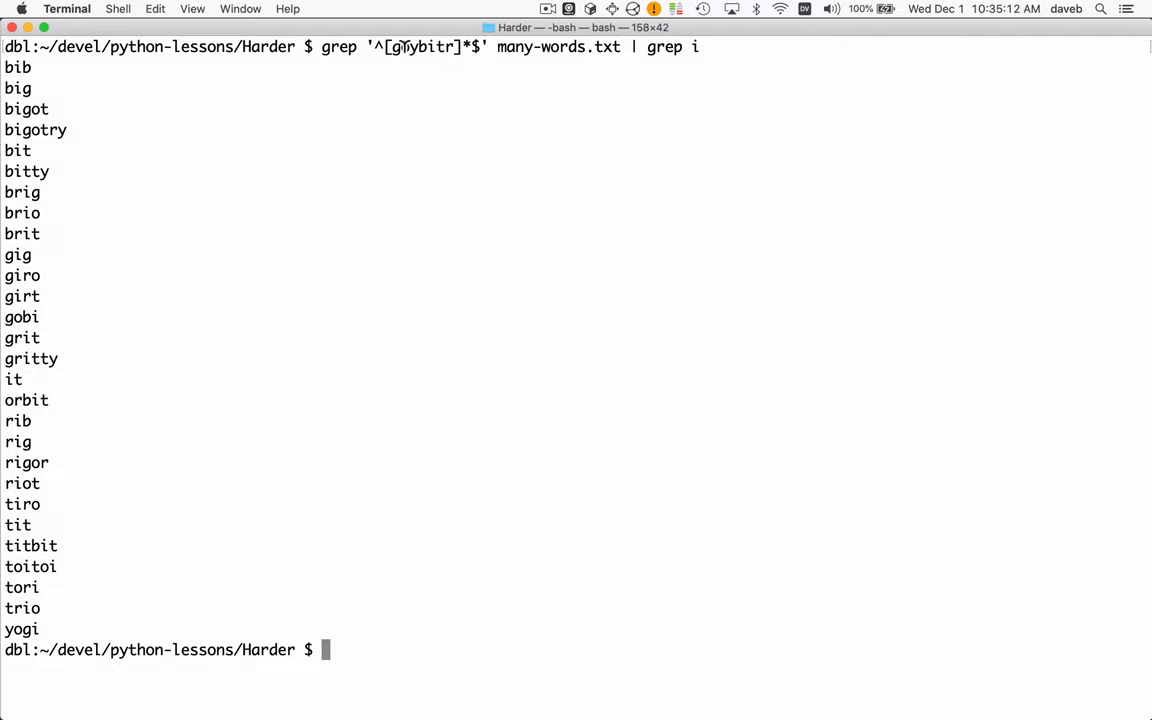
{"action": "type", "text": "man"}
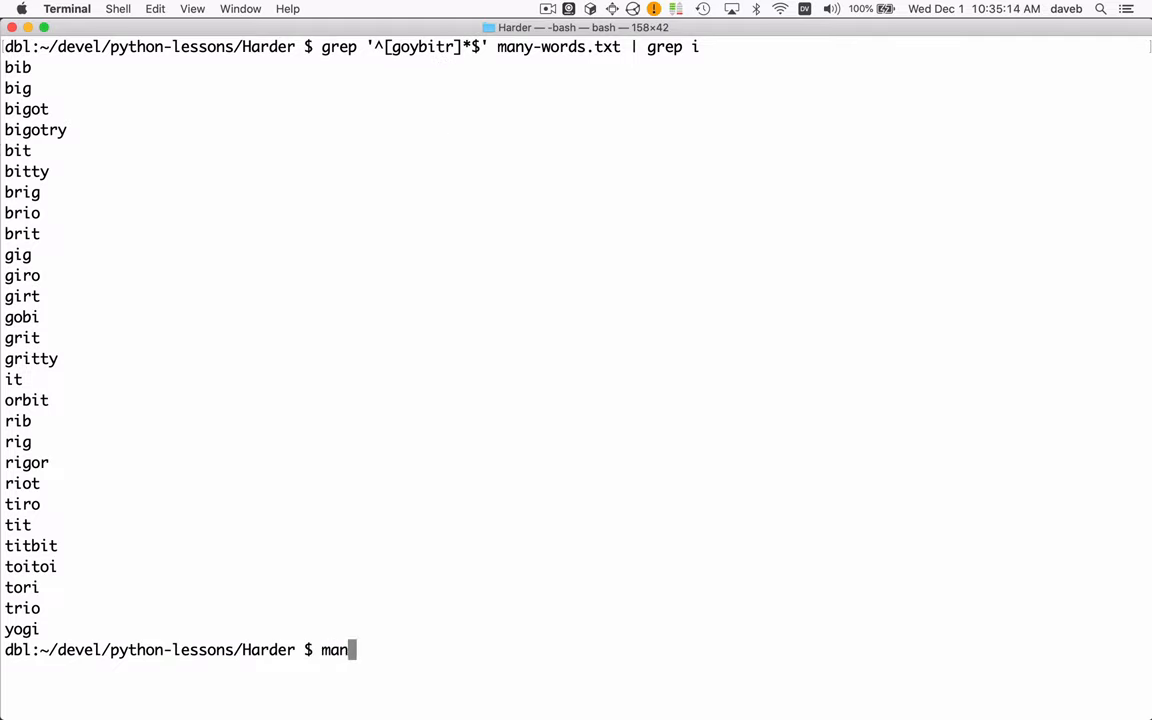
{"action": "key", "text": "Return"}
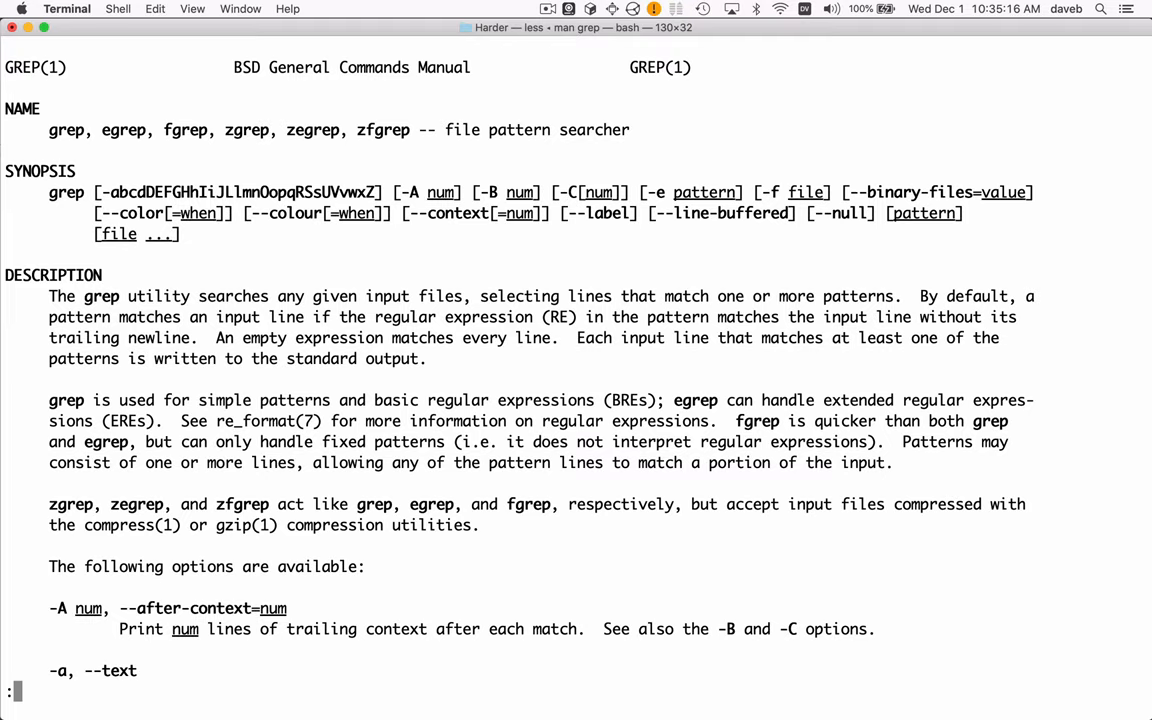
{"action": "mouse_move", "coordinate": [272, 242]}
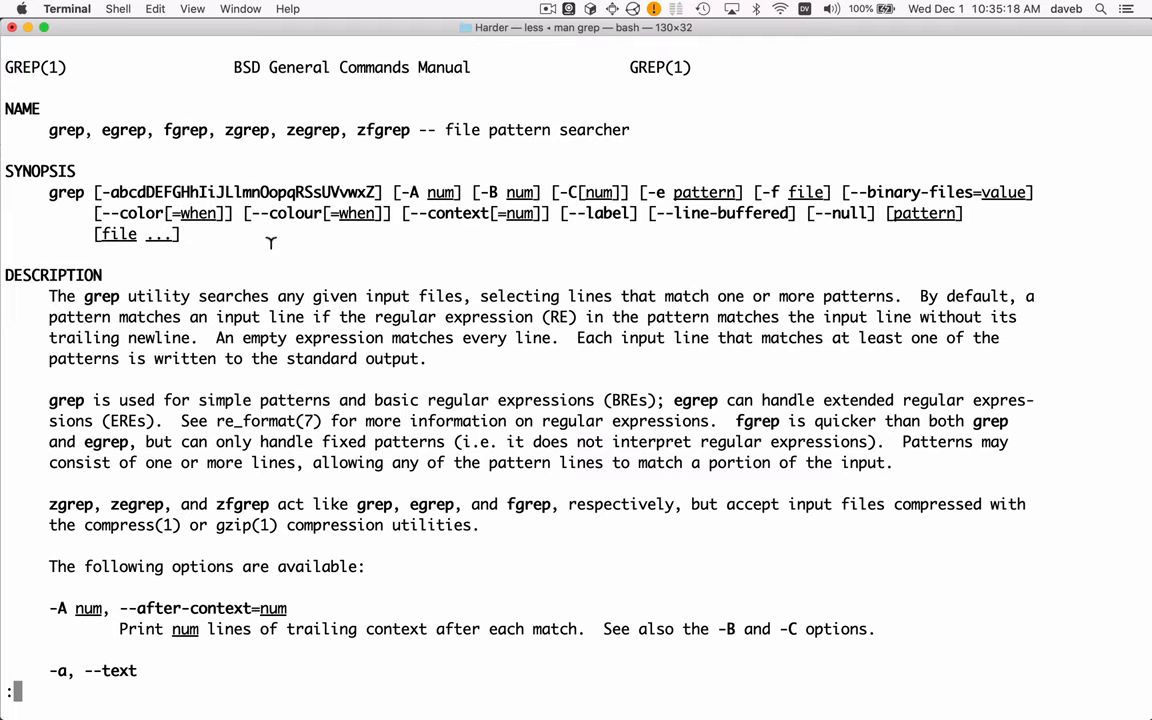